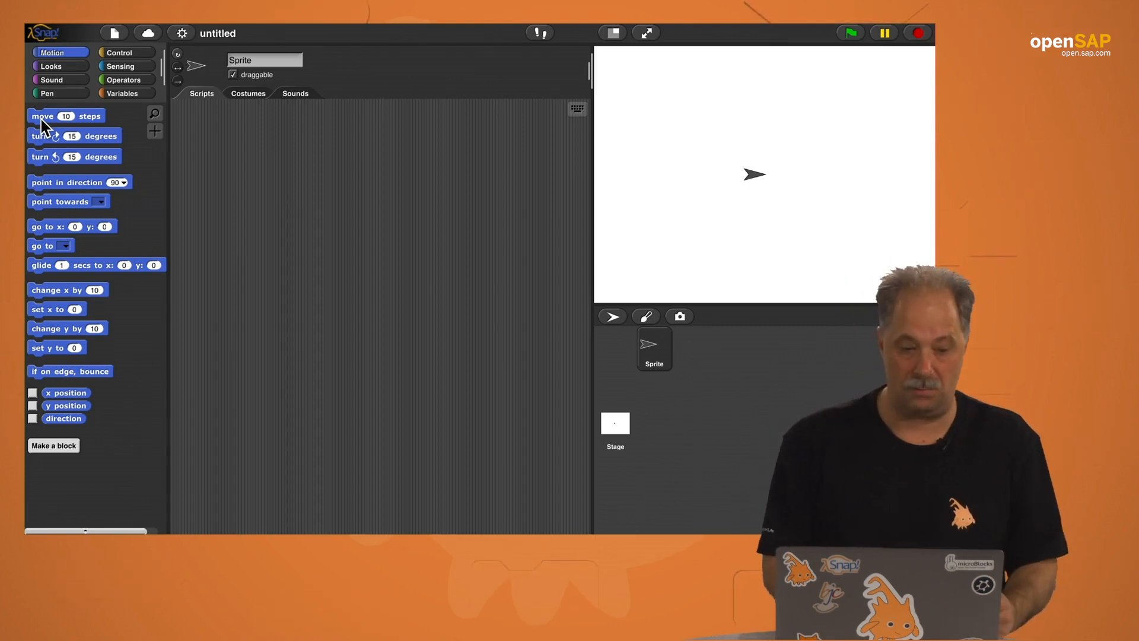
- Place an empty script ring from the Operators palette into the scripting area
left_click(123, 79)
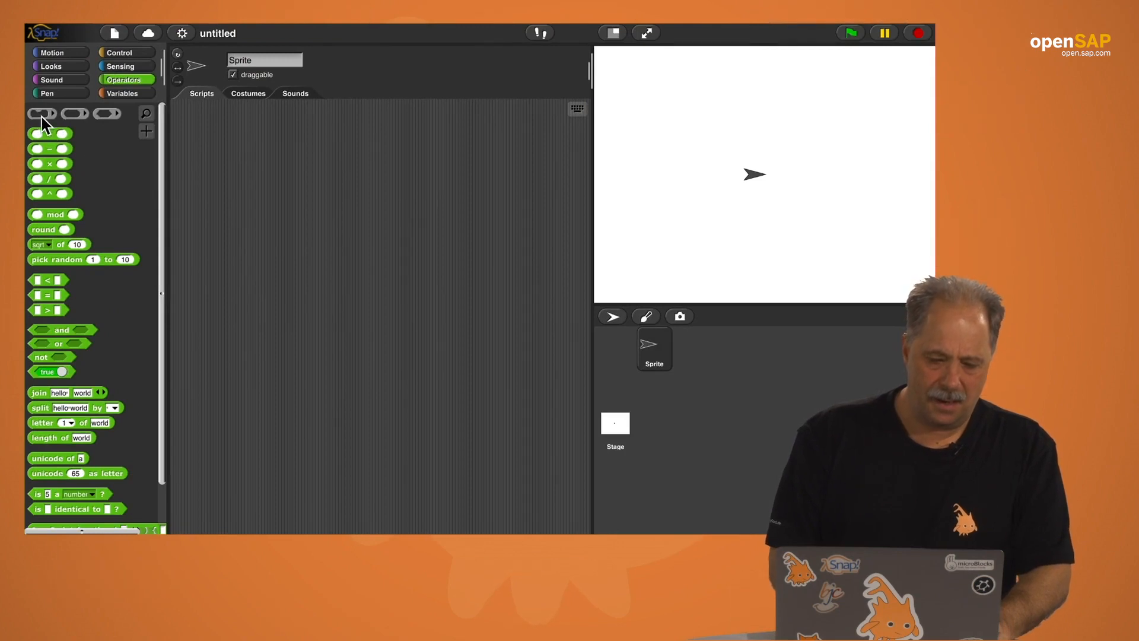
left_click_drag(41, 113, 232, 140)
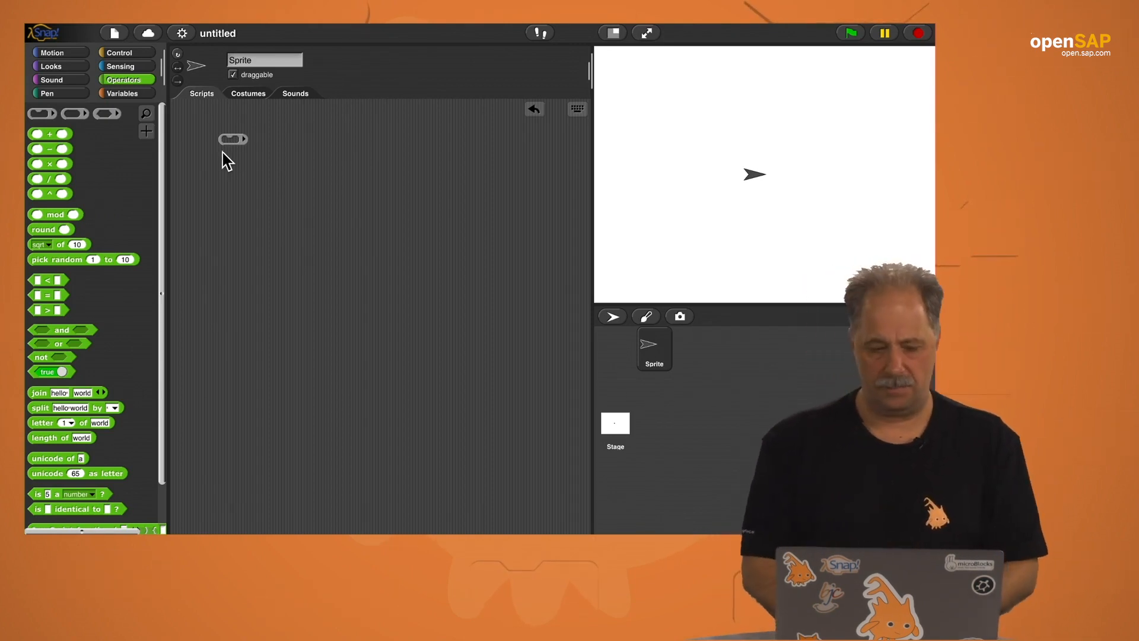
mouse_move(138, 122)
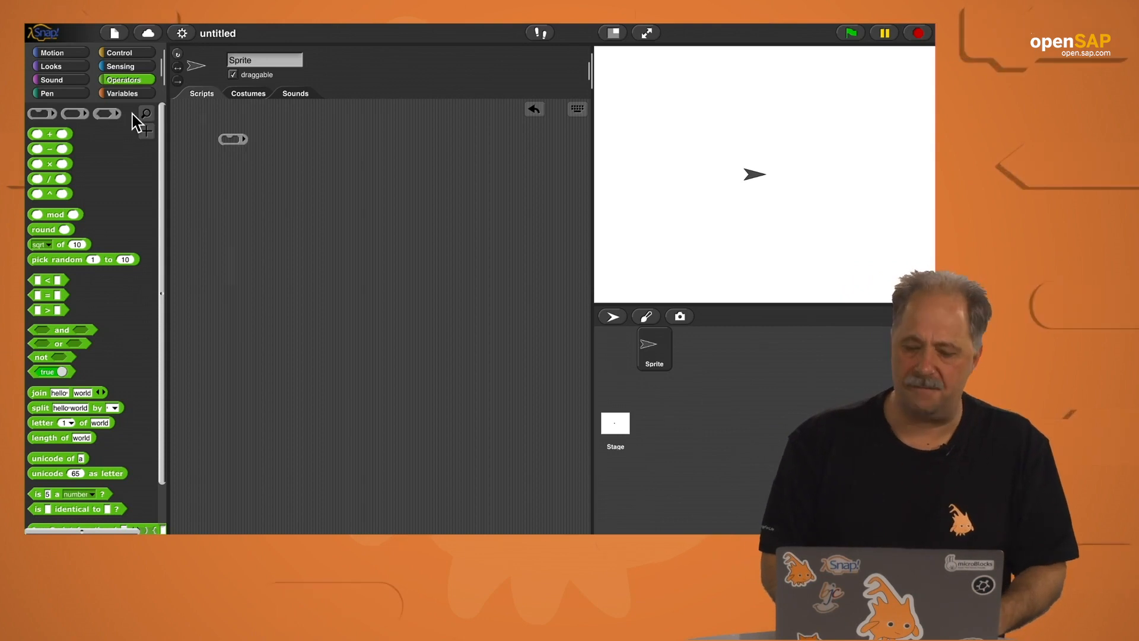
mouse_move(76, 86)
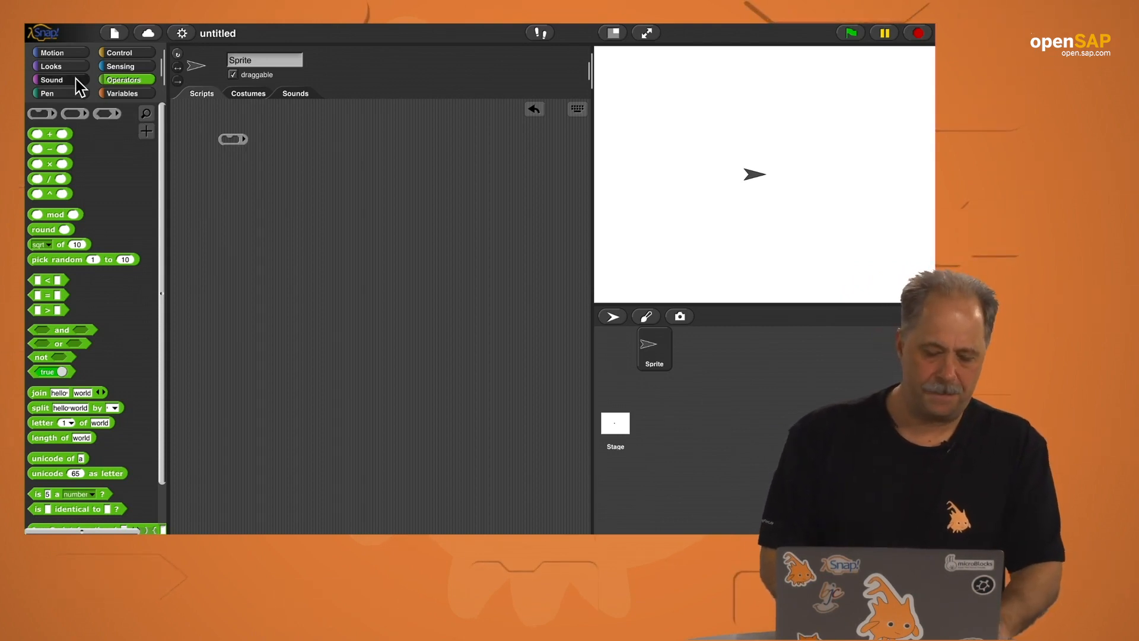
mouse_move(123, 65)
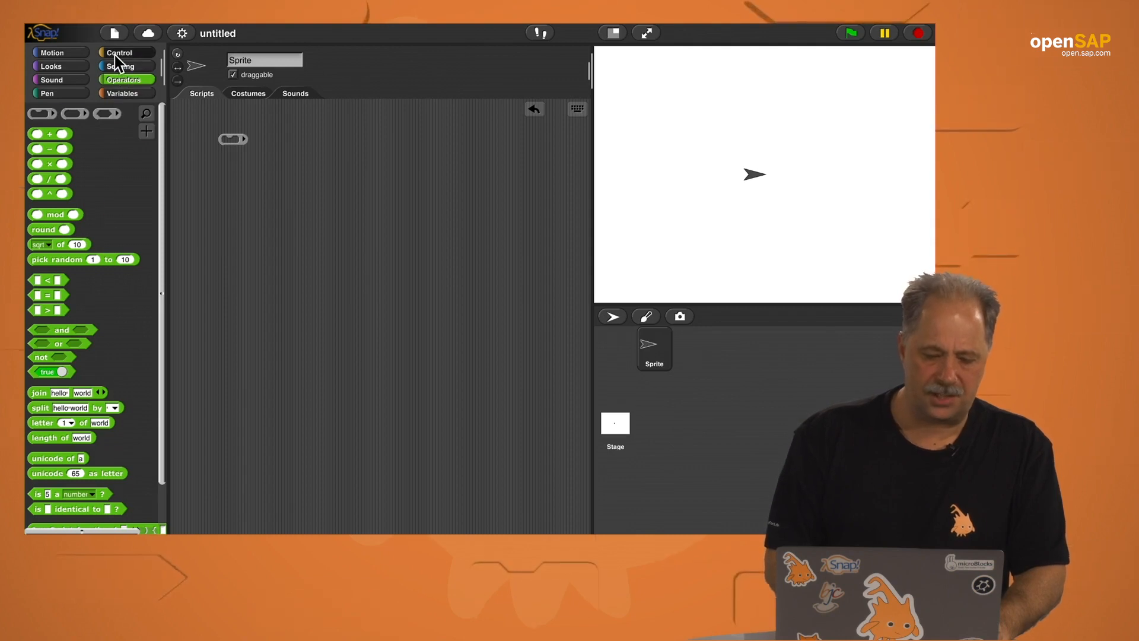
- Start the star script with pen down followed by a repeat loop
left_click(119, 51)
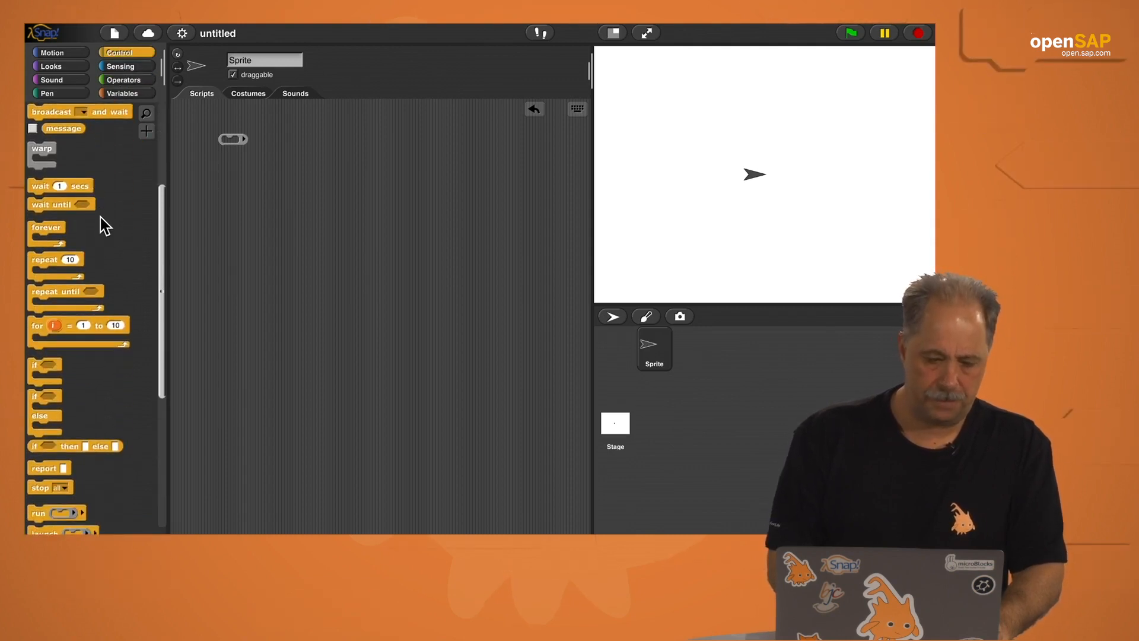
left_click(46, 92)
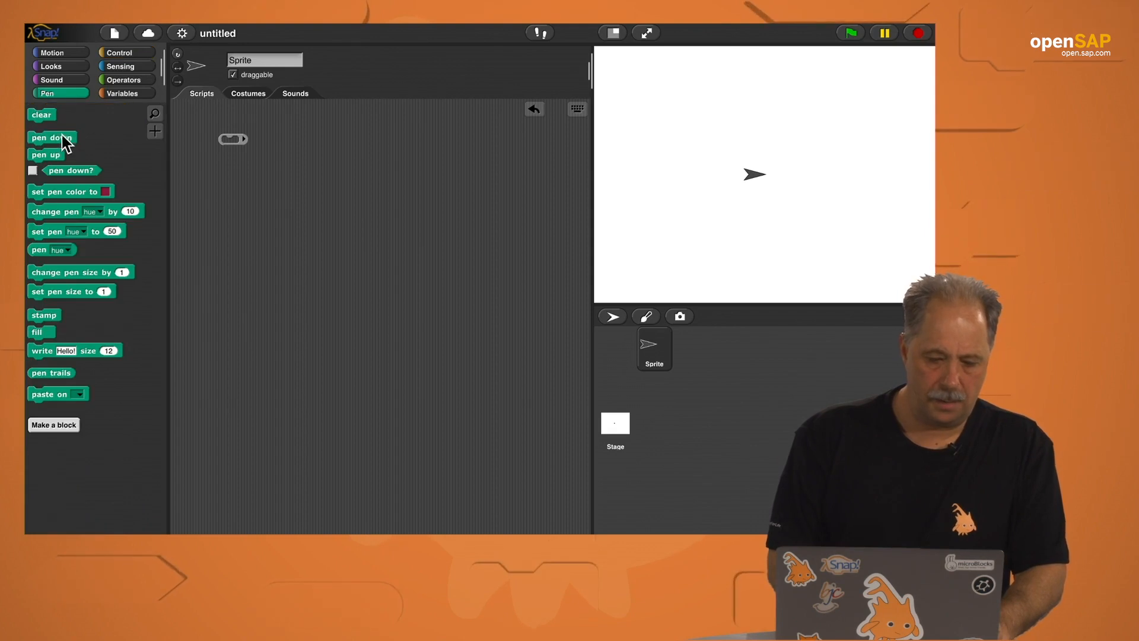
left_click_drag(51, 137, 251, 190)
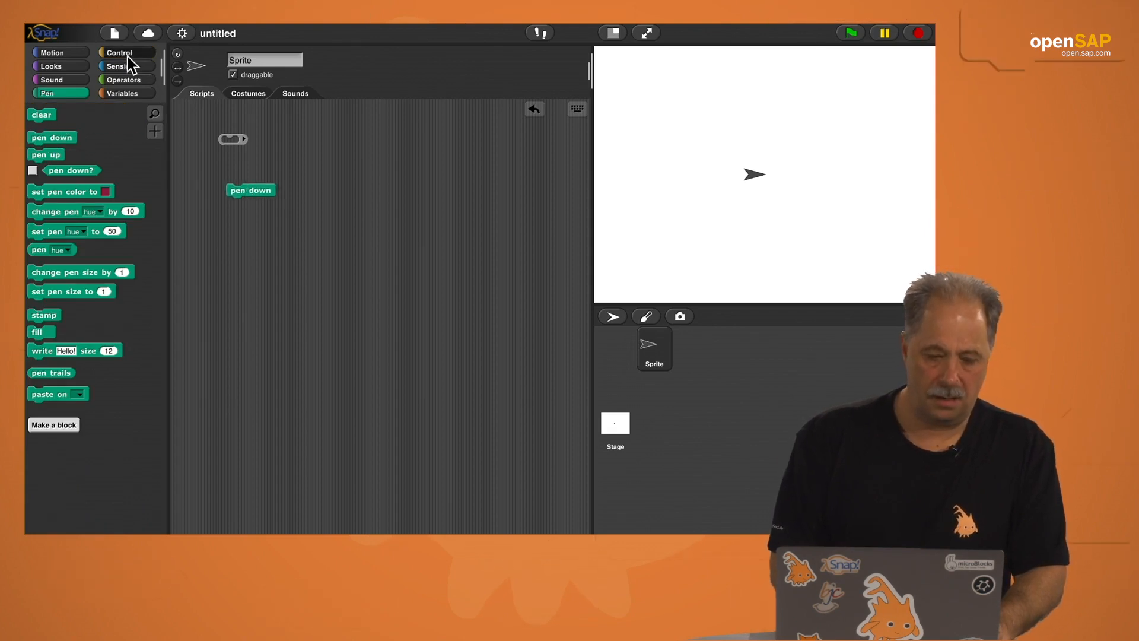
left_click(119, 51)
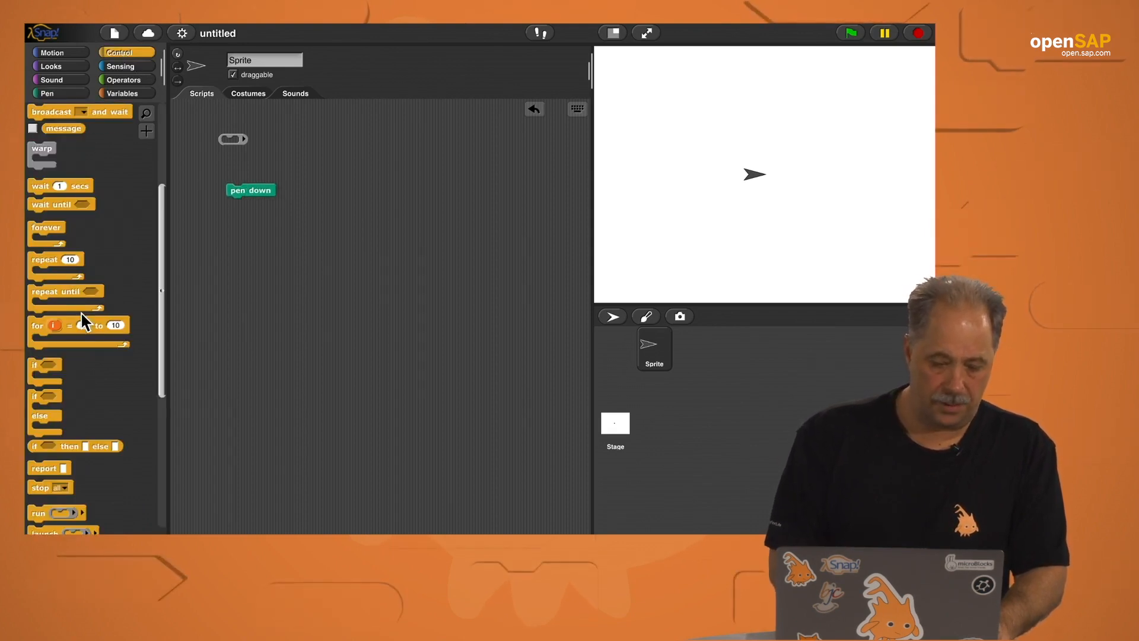
left_click_drag(55, 260, 260, 222)
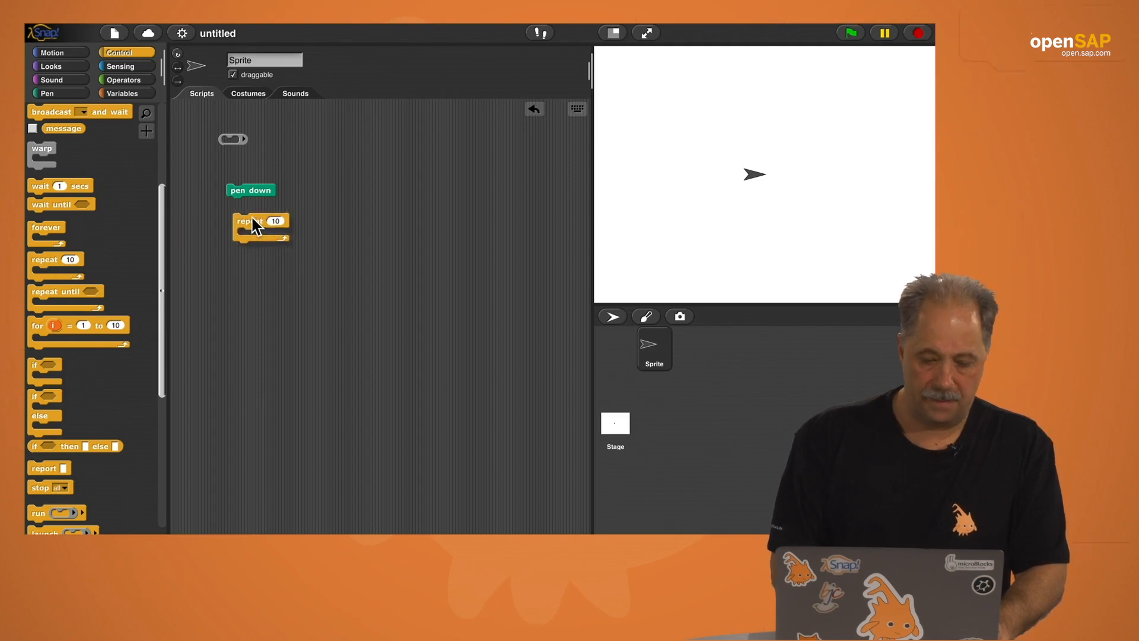
left_click_drag(257, 221, 250, 204)
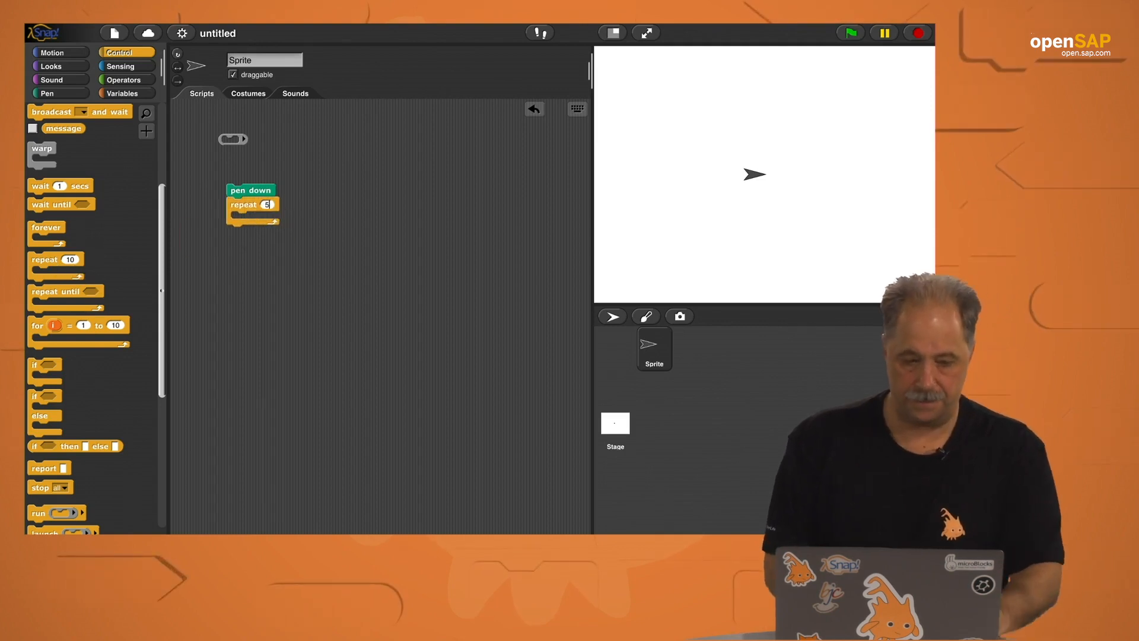
- Fill the loop with move 10 steps and turn 144 degrees, then finish with pen up
left_click(51, 51)
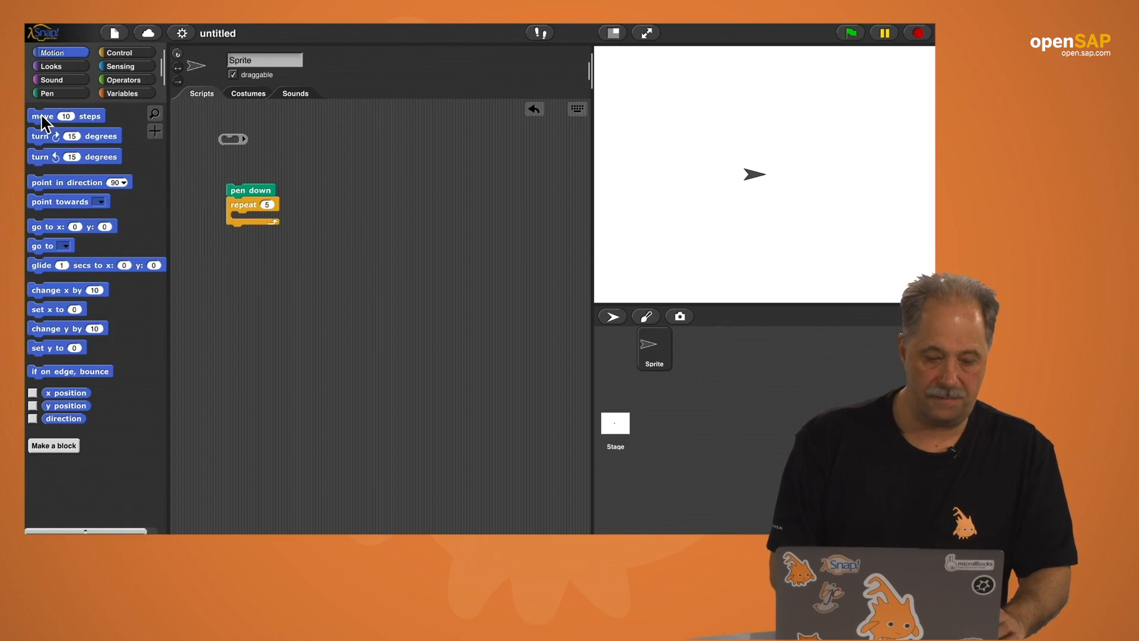
left_click_drag(66, 115, 269, 218)
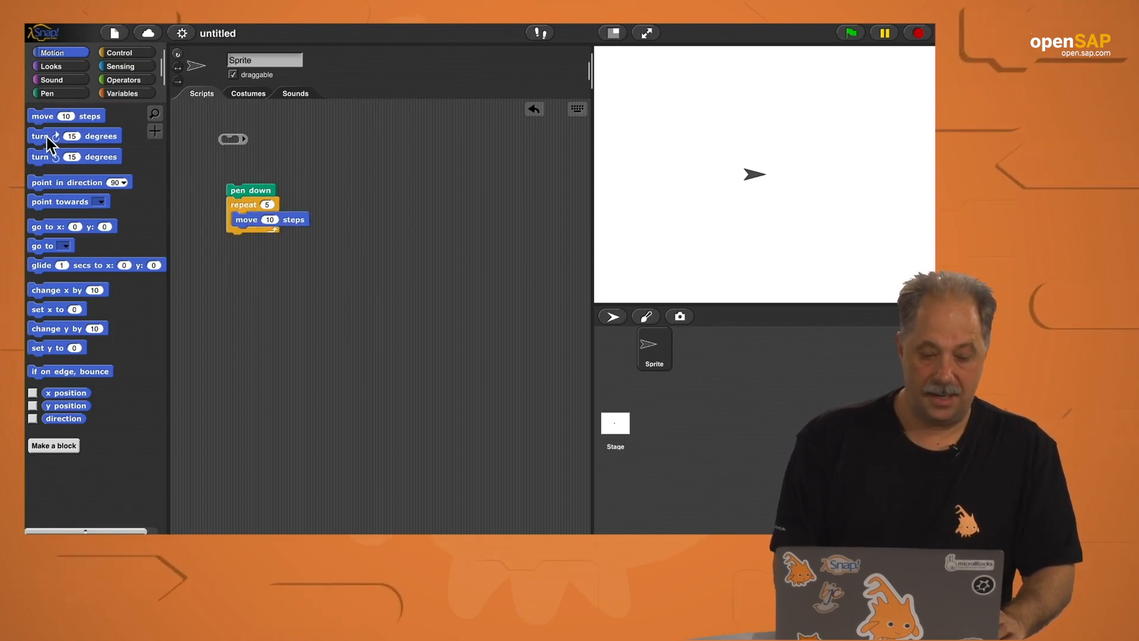
left_click_drag(75, 135, 276, 235)
type("144")
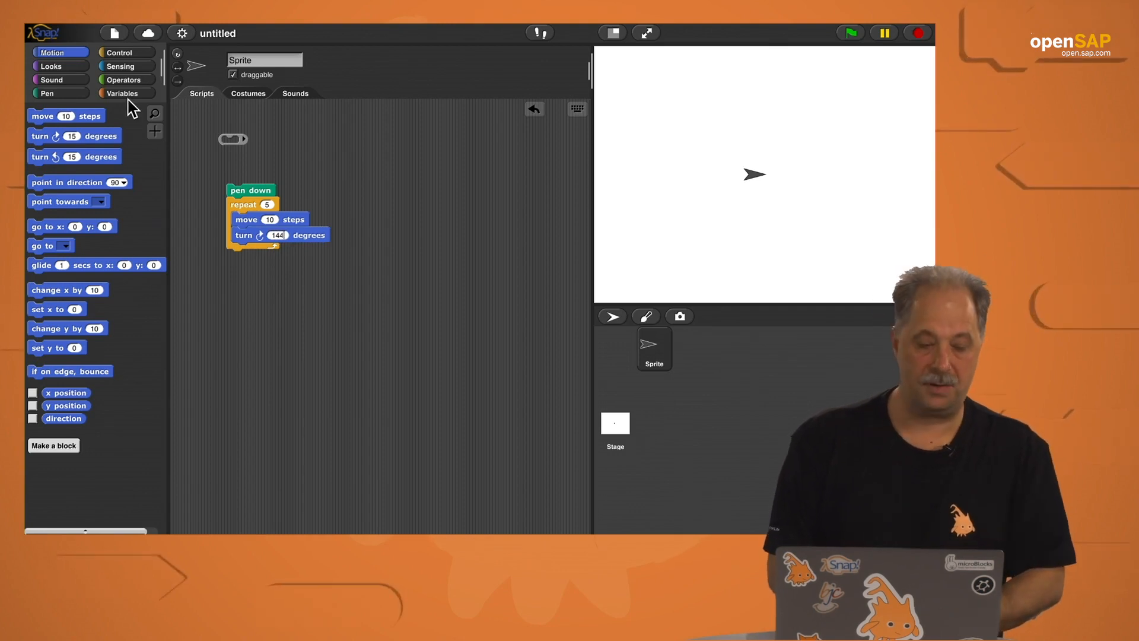
left_click(46, 92)
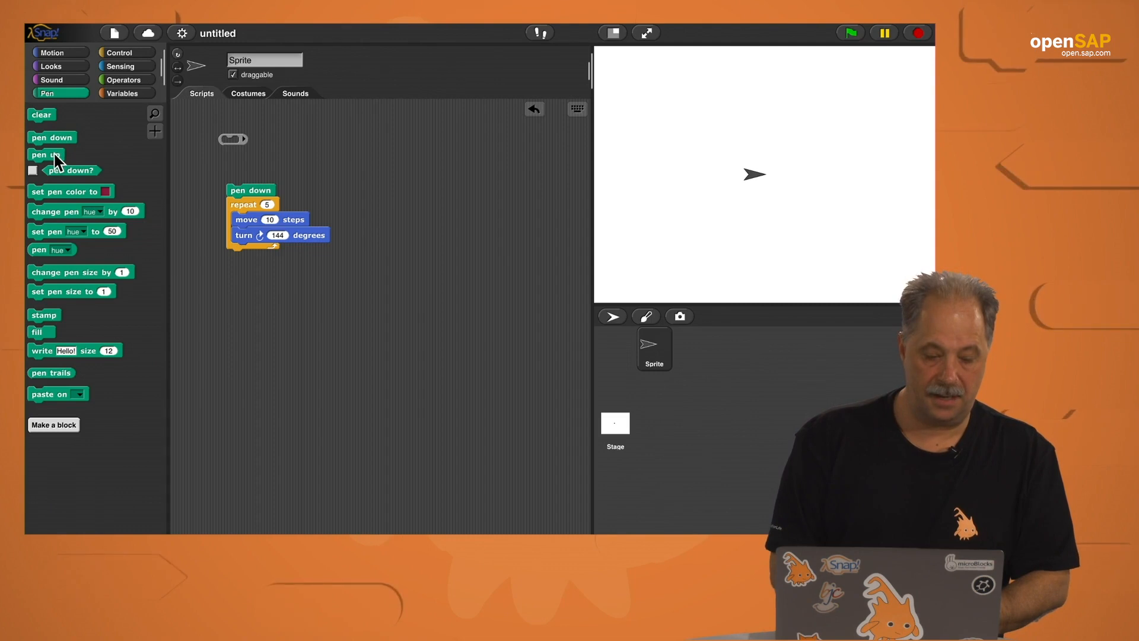
left_click_drag(45, 154, 244, 257)
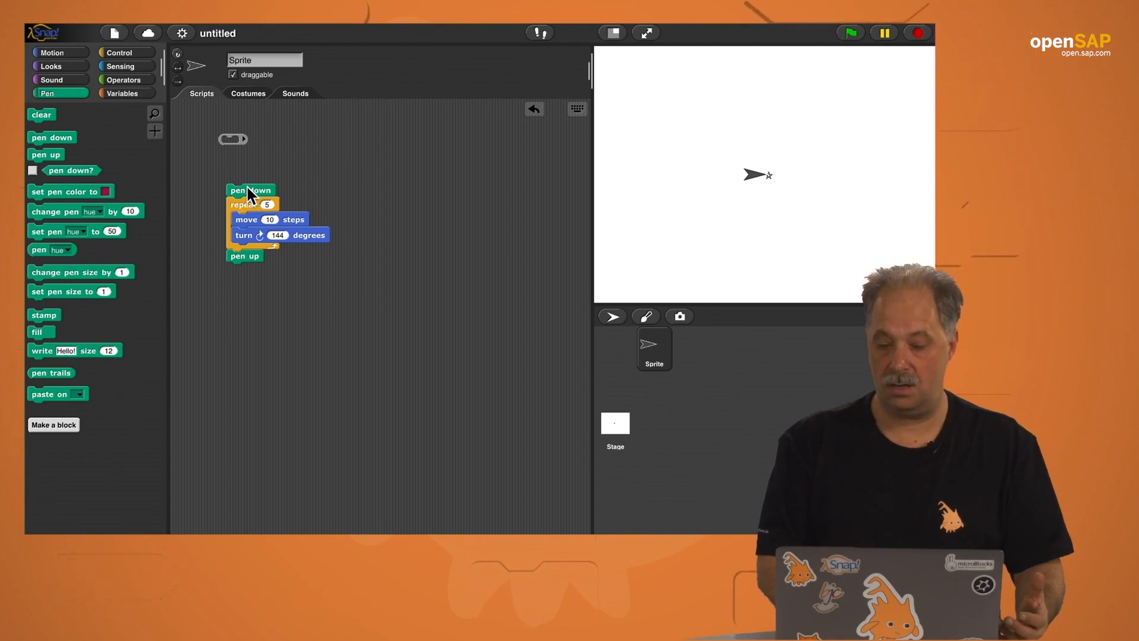
mouse_move(773, 189)
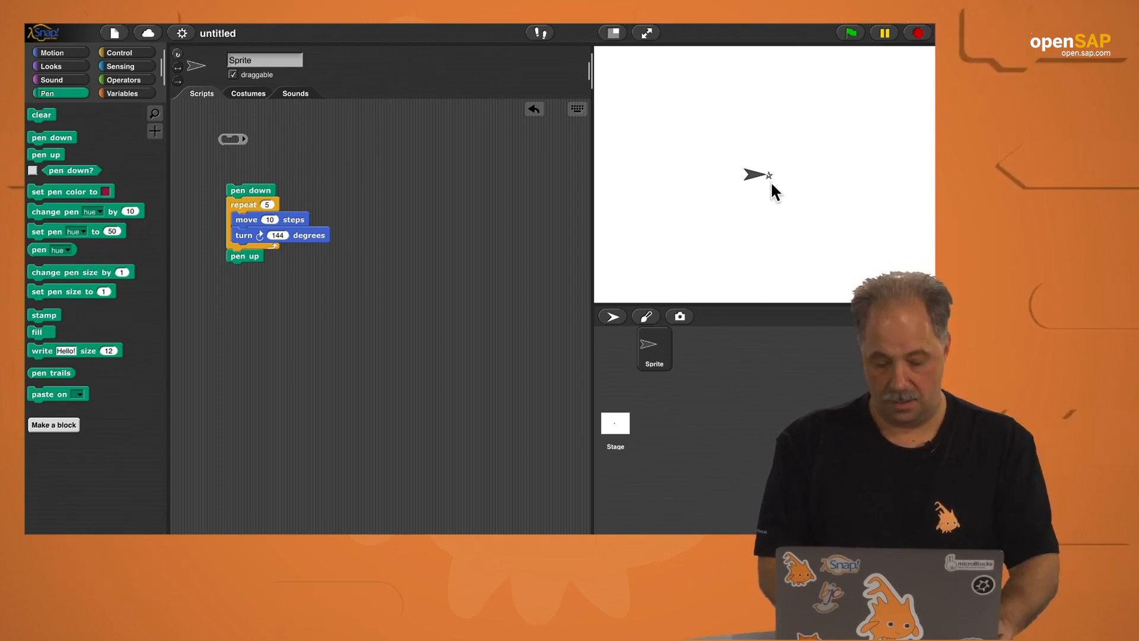
- Move the sprite off the tiny star it just drew on the stage
left_click(644, 33)
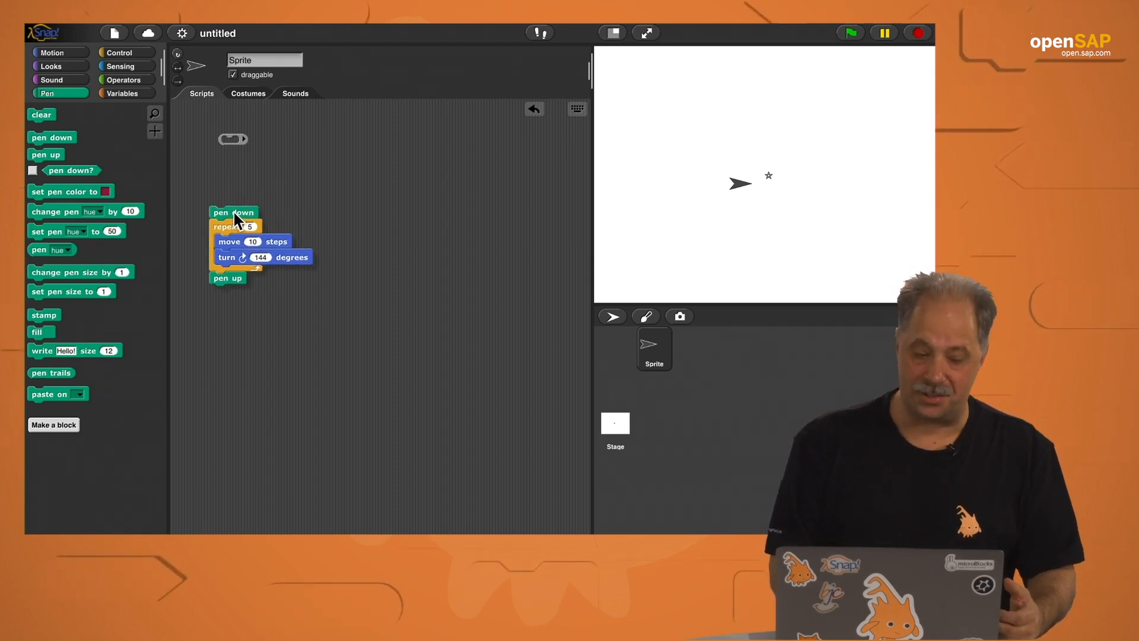
- Drop the star script into the empty ring and reposition the ringed script
left_click_drag(233, 211, 246, 152)
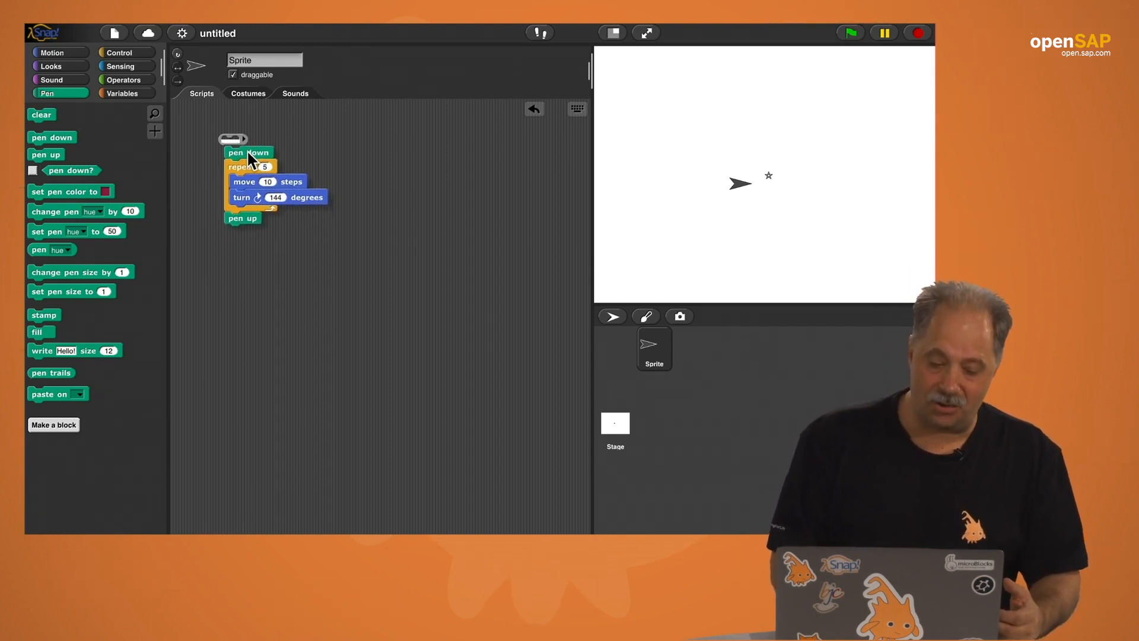
left_click_drag(246, 154, 247, 142)
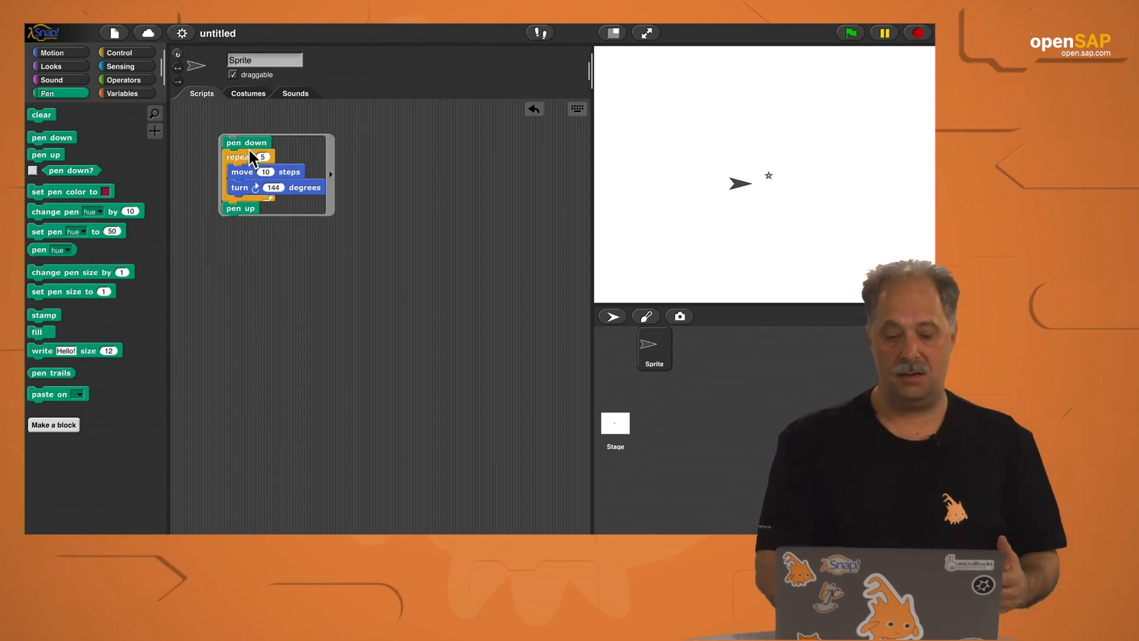
left_click_drag(247, 143, 286, 224)
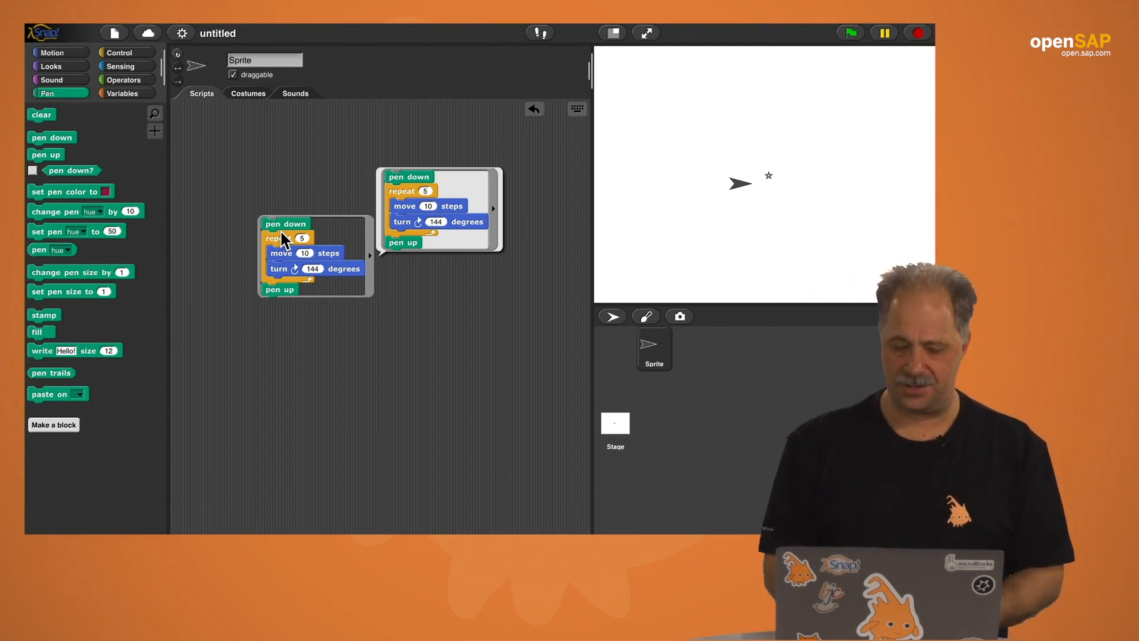
mouse_move(335, 238)
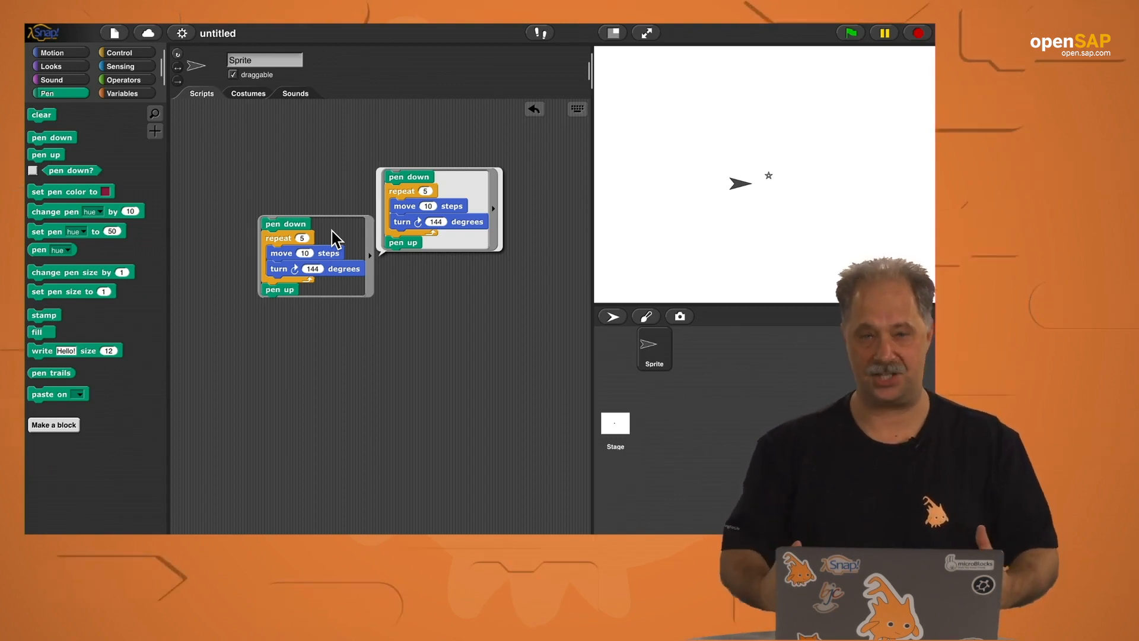
mouse_move(269, 176)
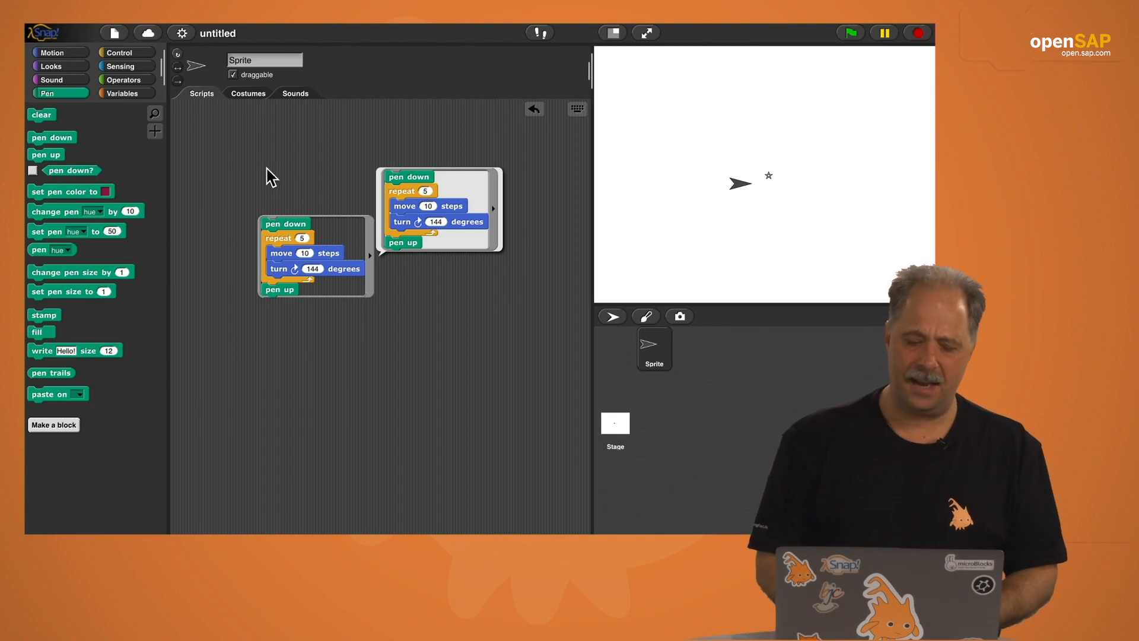
- Create the variable 'my variable' and bring a set block into the scripts
left_click(122, 93)
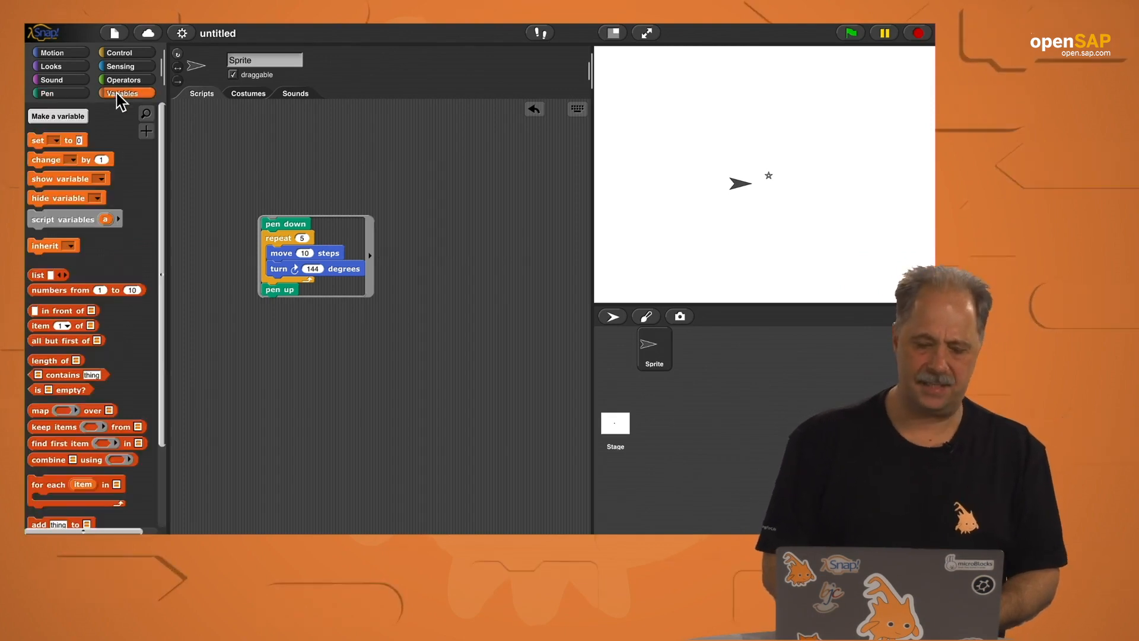
left_click(57, 117)
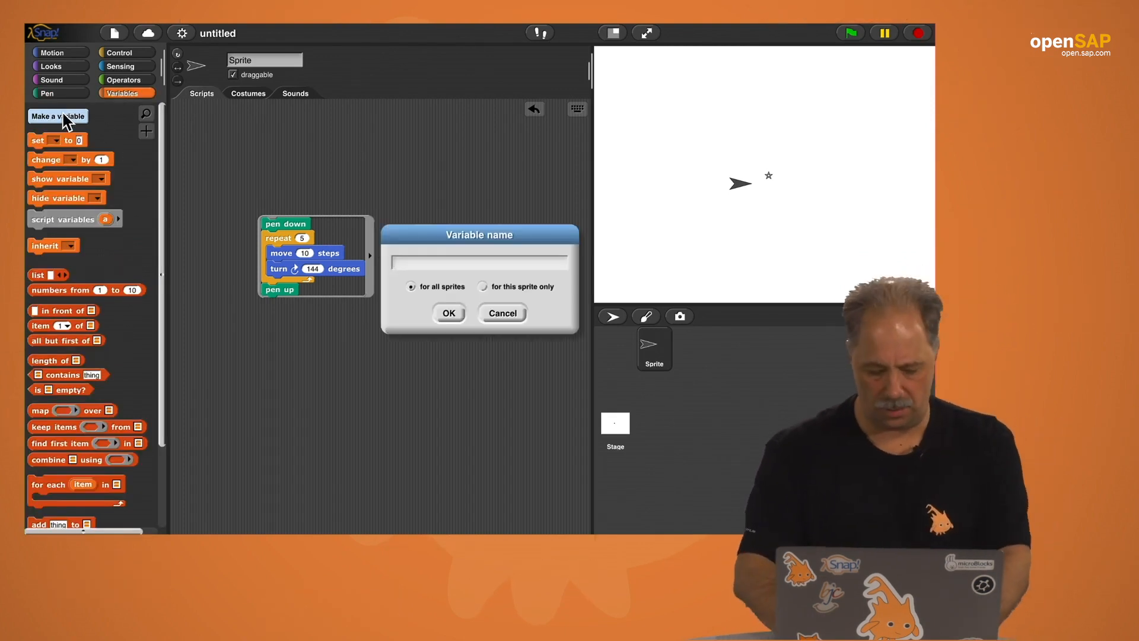
type("my variable")
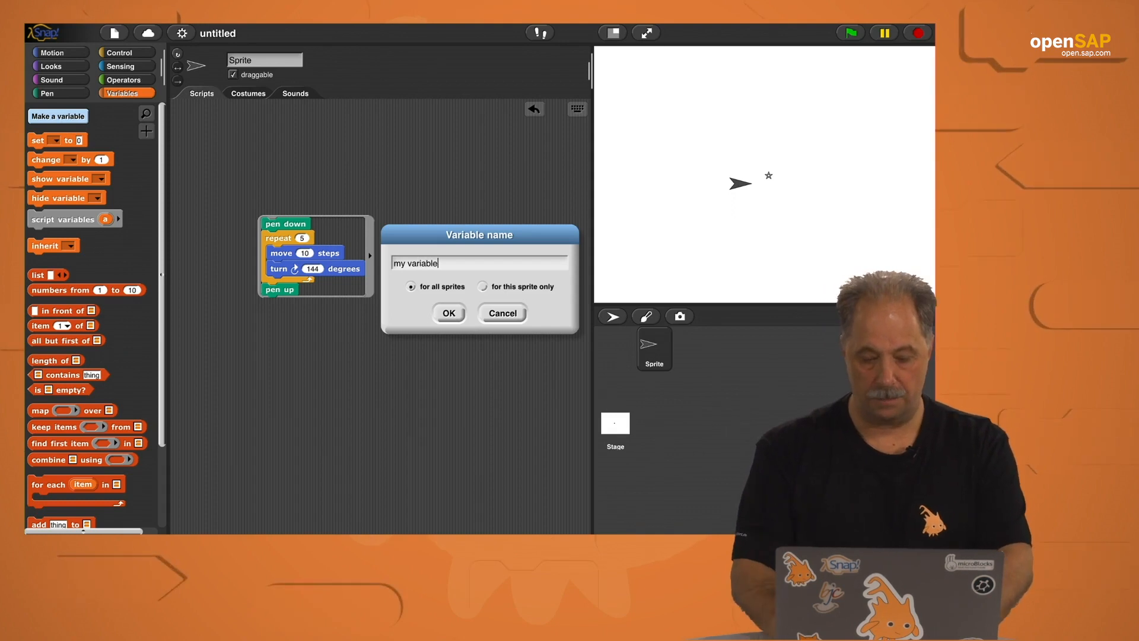
left_click(448, 313)
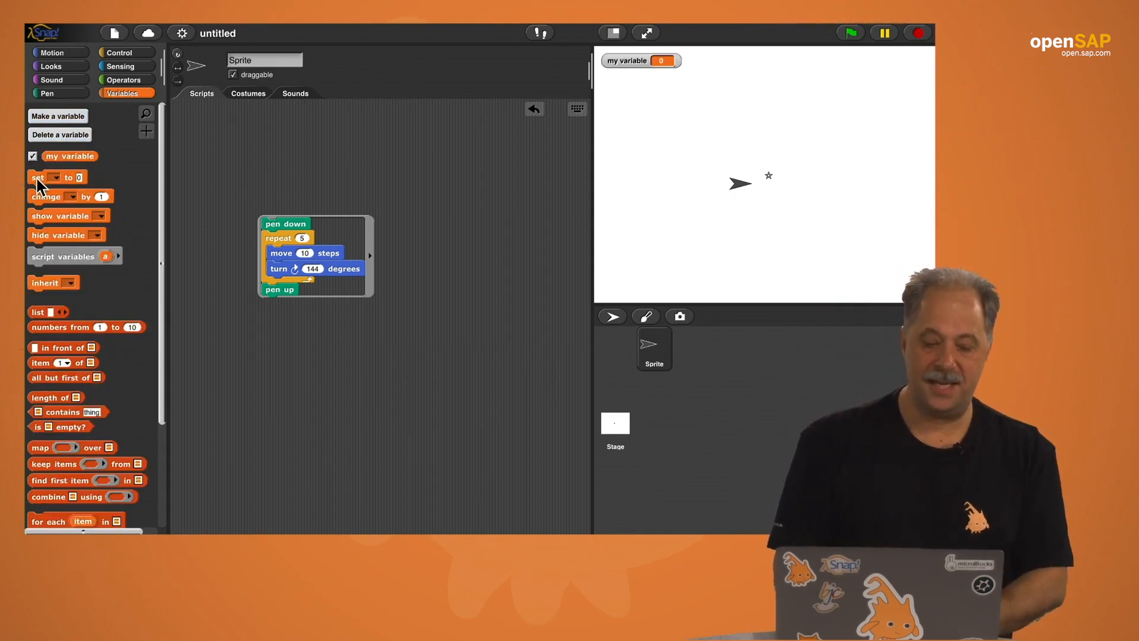
left_click_drag(37, 177, 247, 158)
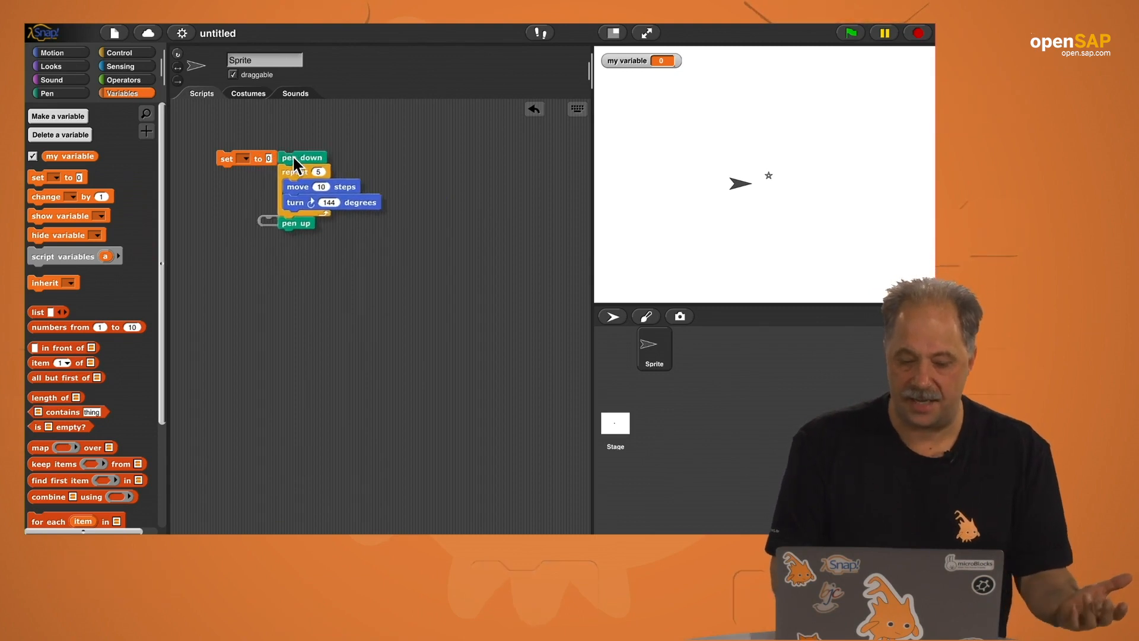
- Make the set block assign the ringed star script to my variable
left_click_drag(302, 157, 286, 223)
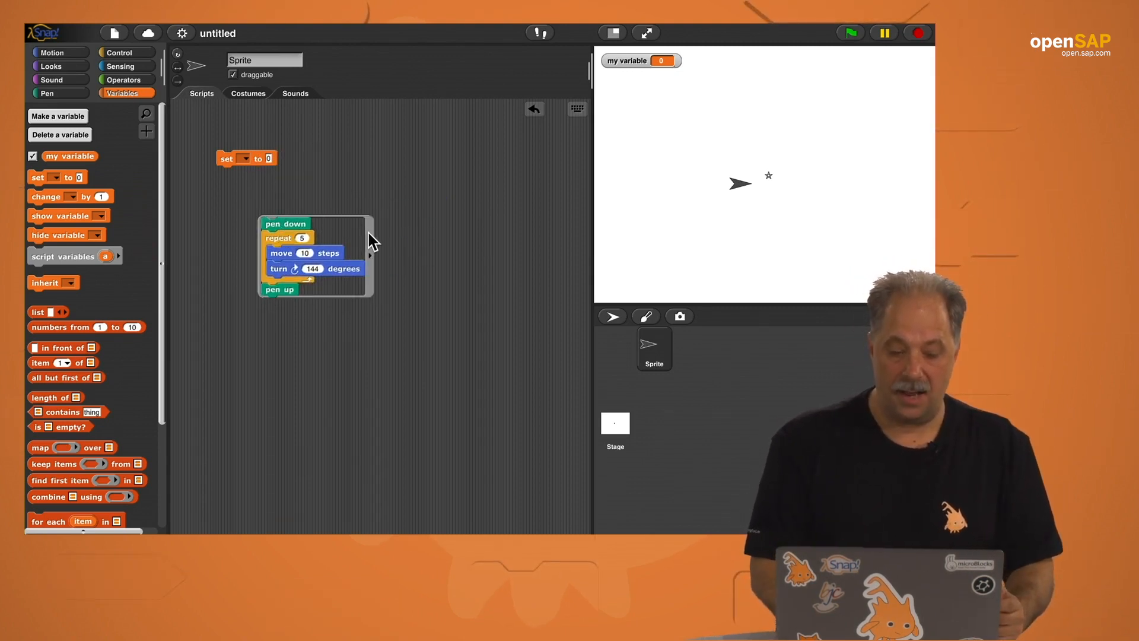
left_click_drag(312, 223, 188, 166)
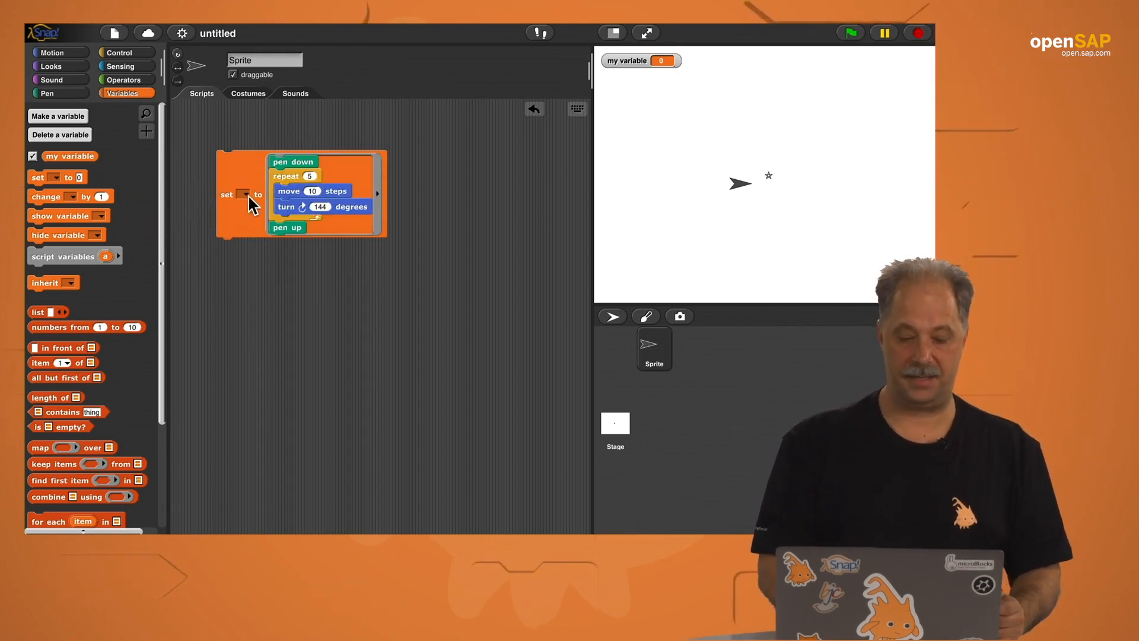
left_click(246, 193)
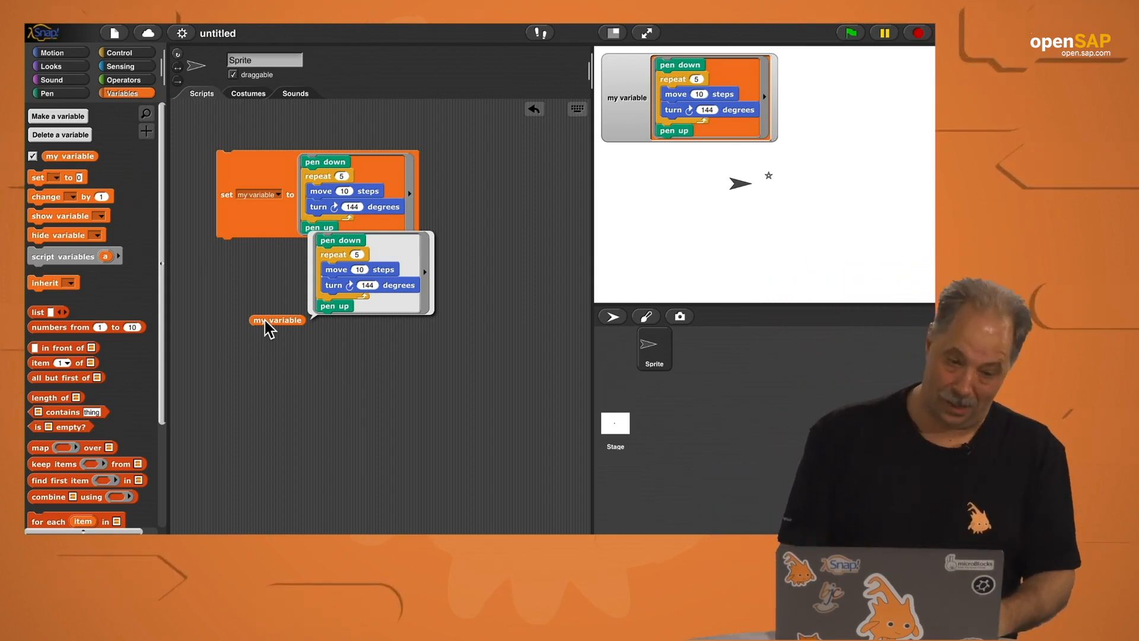
mouse_move(123, 51)
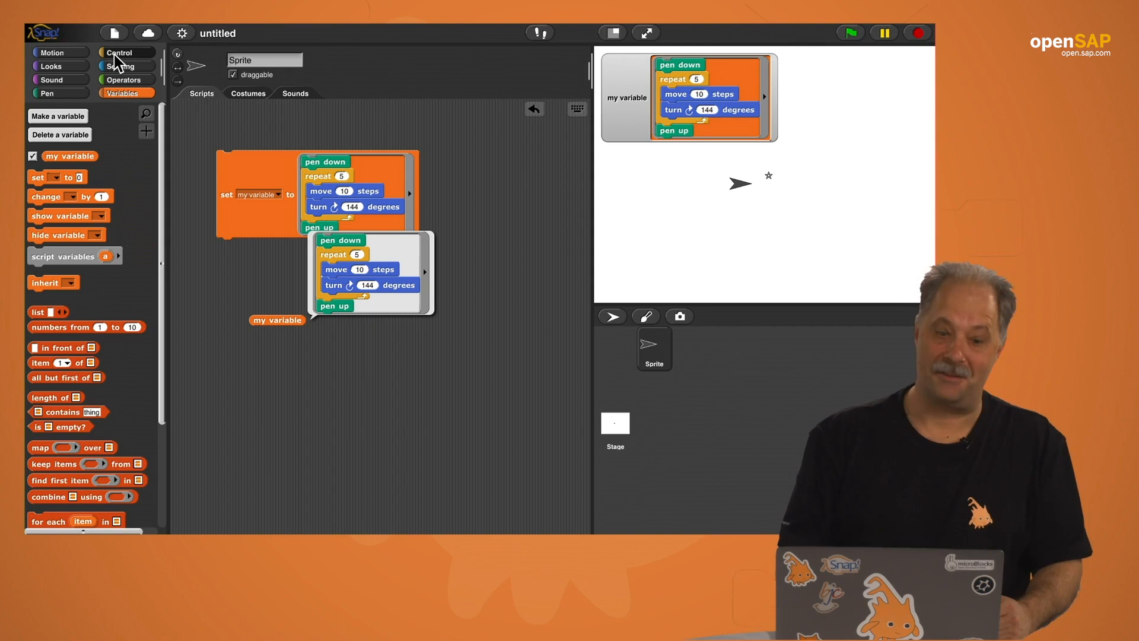
- Run the script stored in my variable so the sprite draws another star
left_click(119, 51)
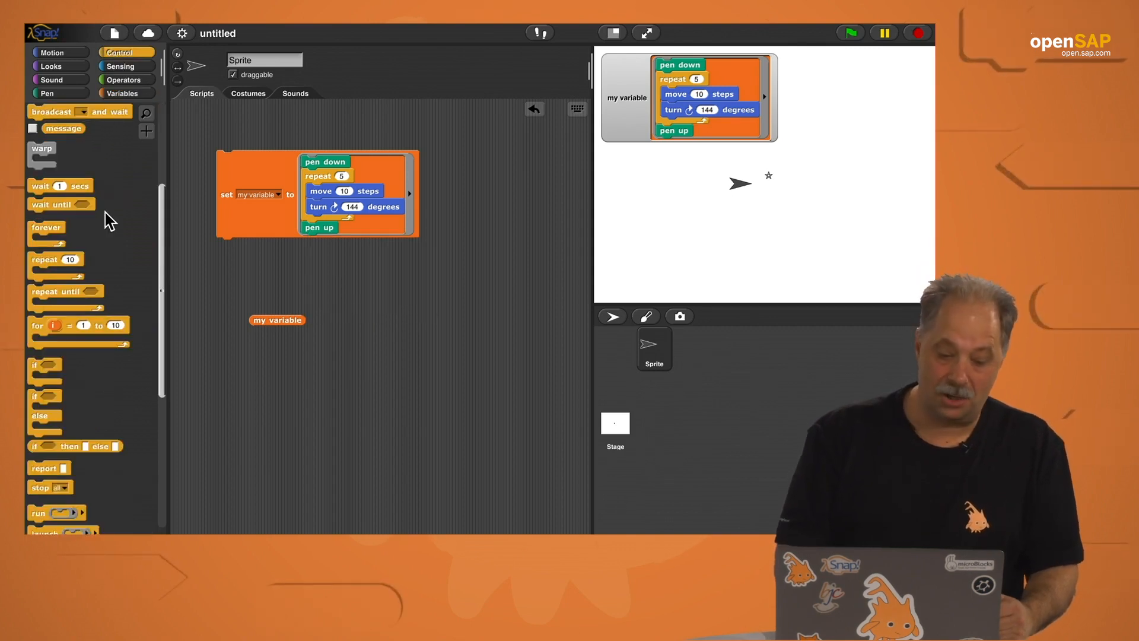
scroll("down", 3)
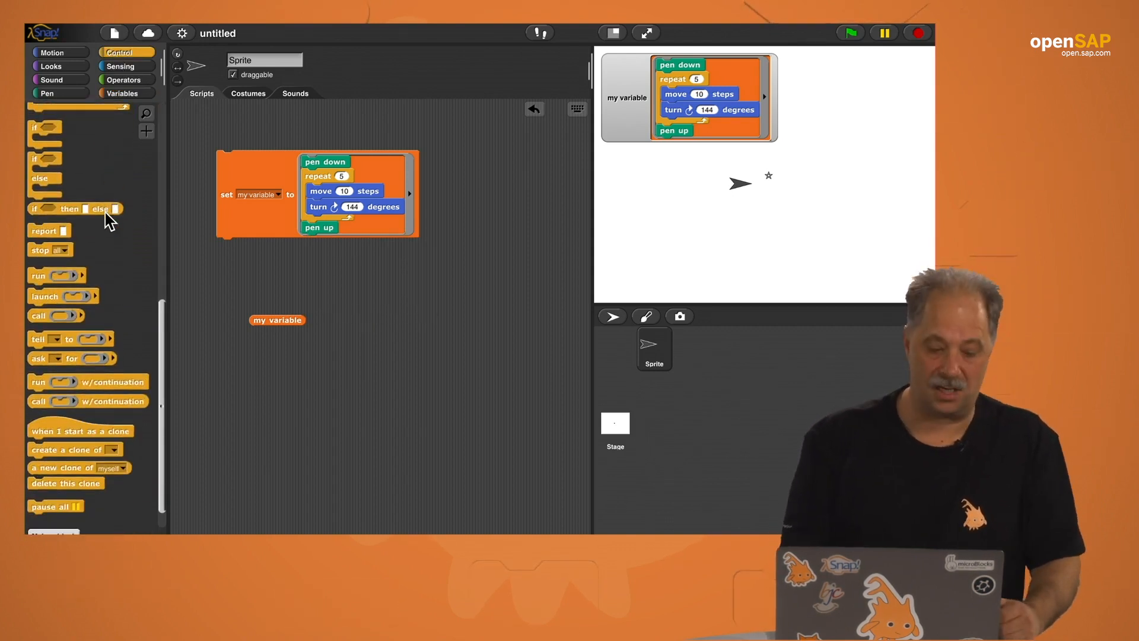
mouse_move(59, 284)
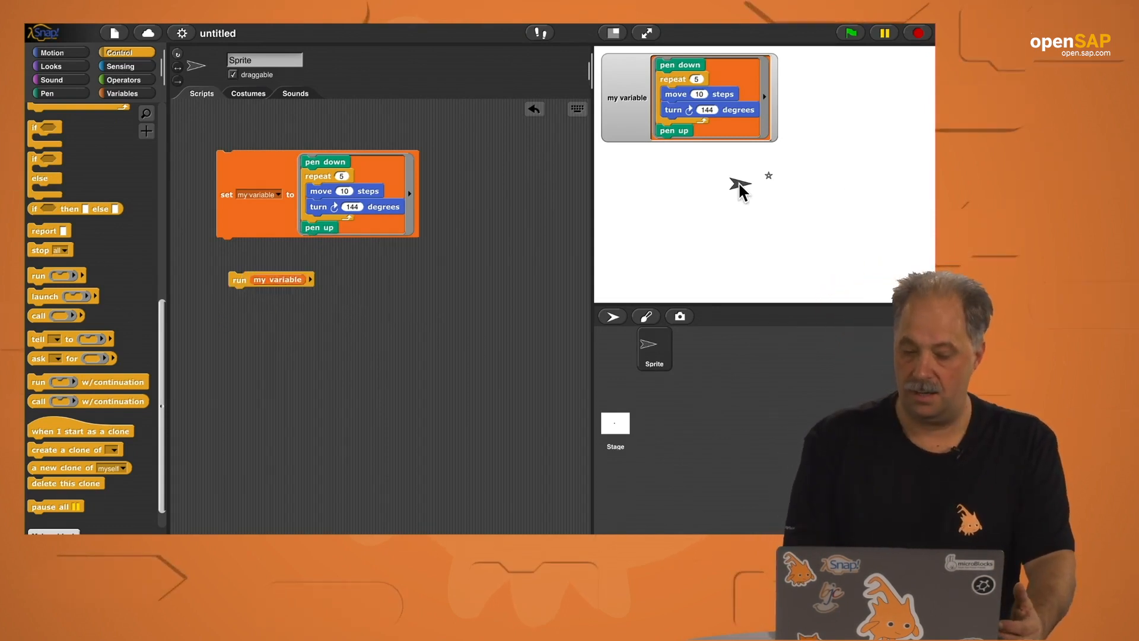
left_click(270, 279)
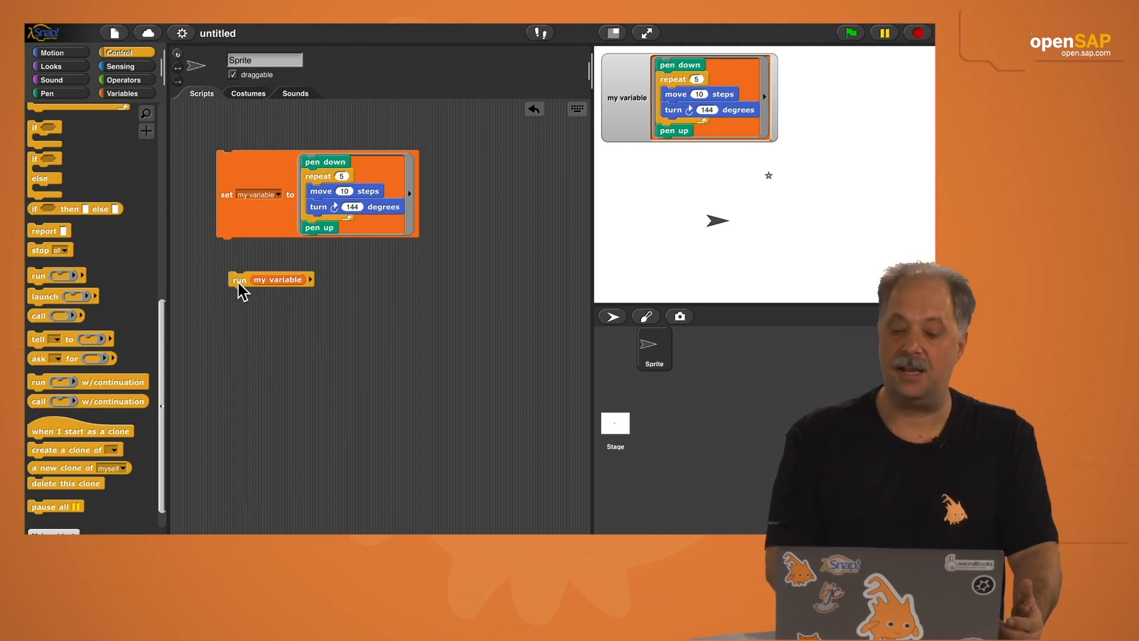
mouse_move(331, 286)
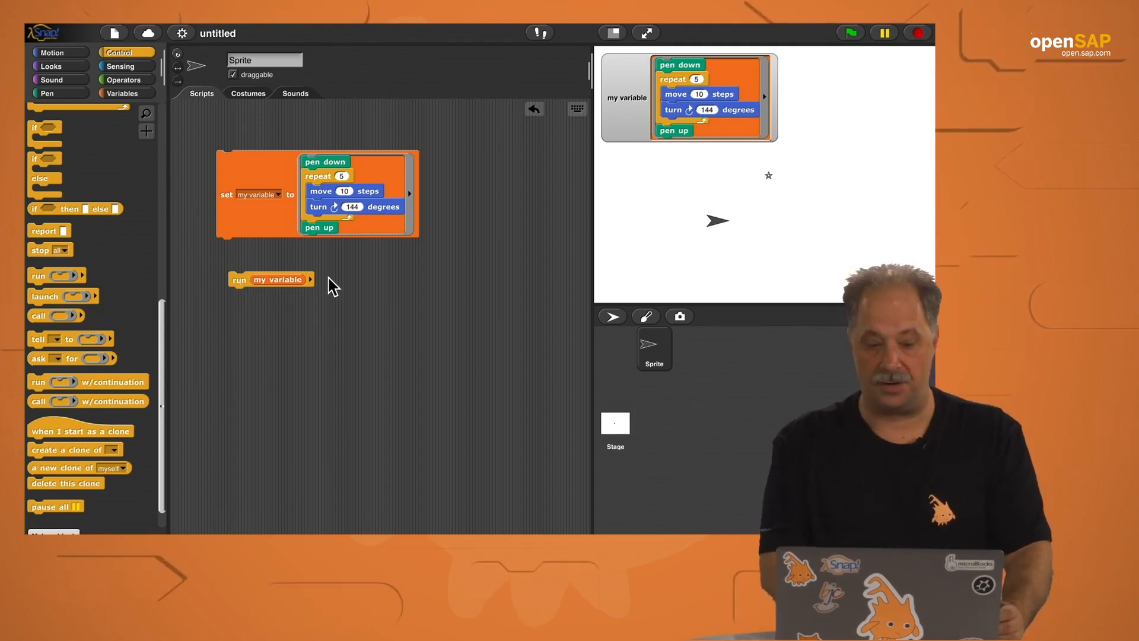
mouse_move(719, 229)
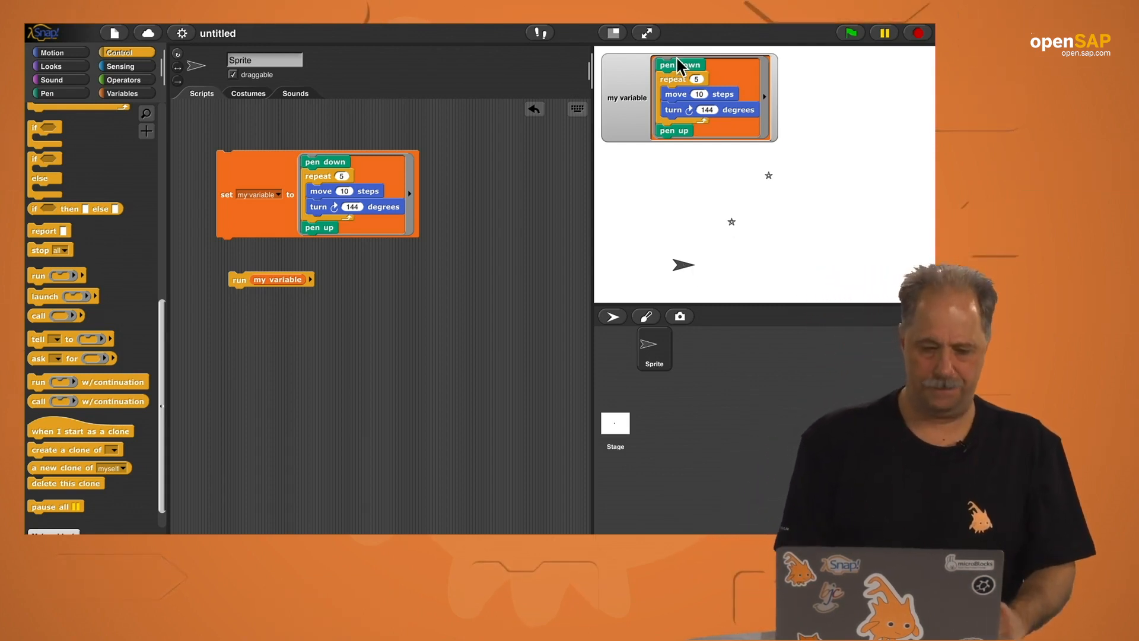
mouse_move(514, 241)
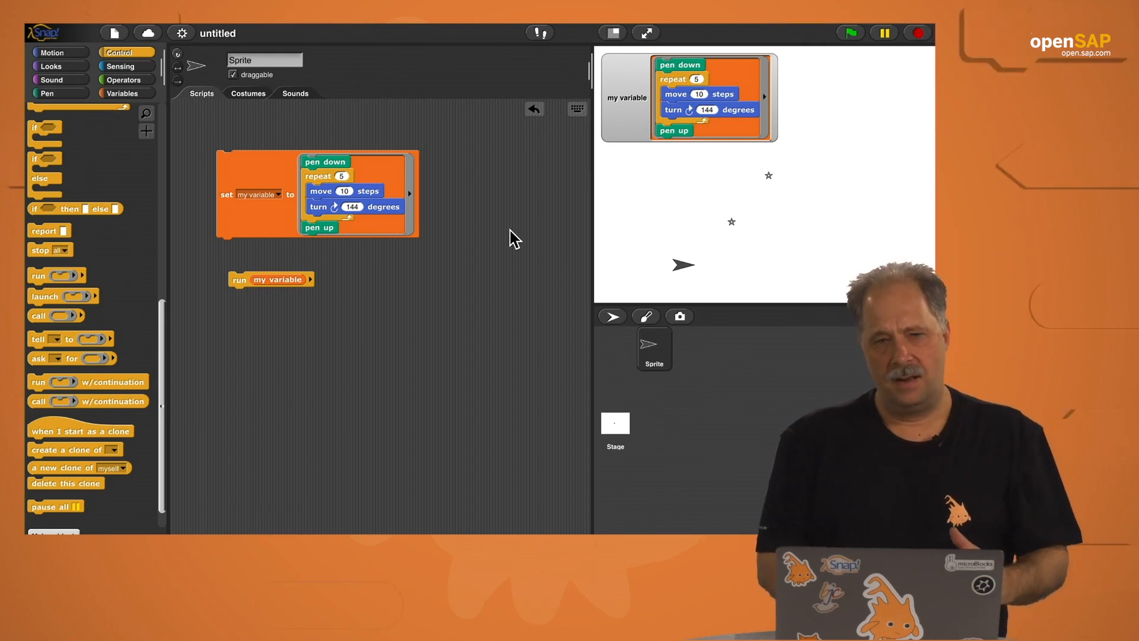
mouse_move(121, 99)
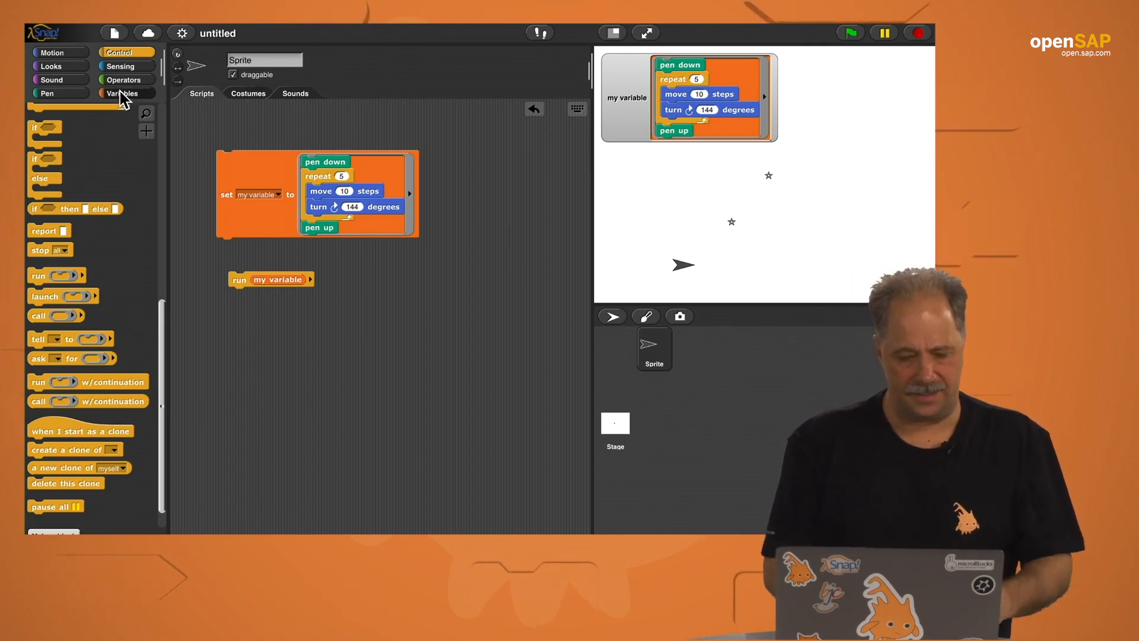
- Store an empty list in my variable, ready to add the ringed star script to it
left_click(124, 92)
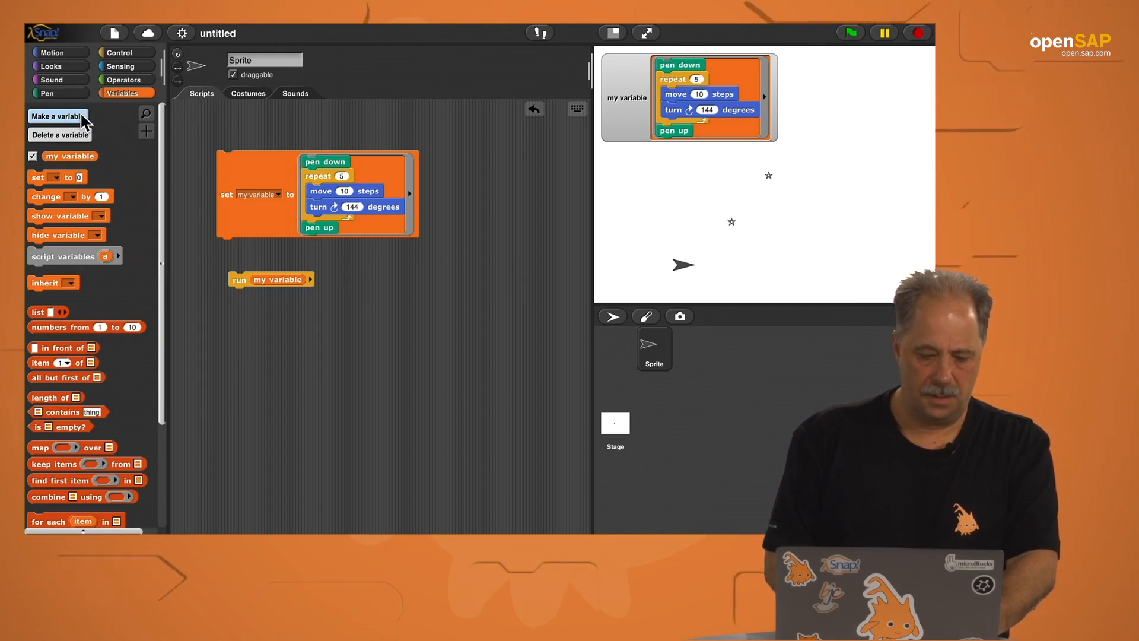
mouse_move(329, 166)
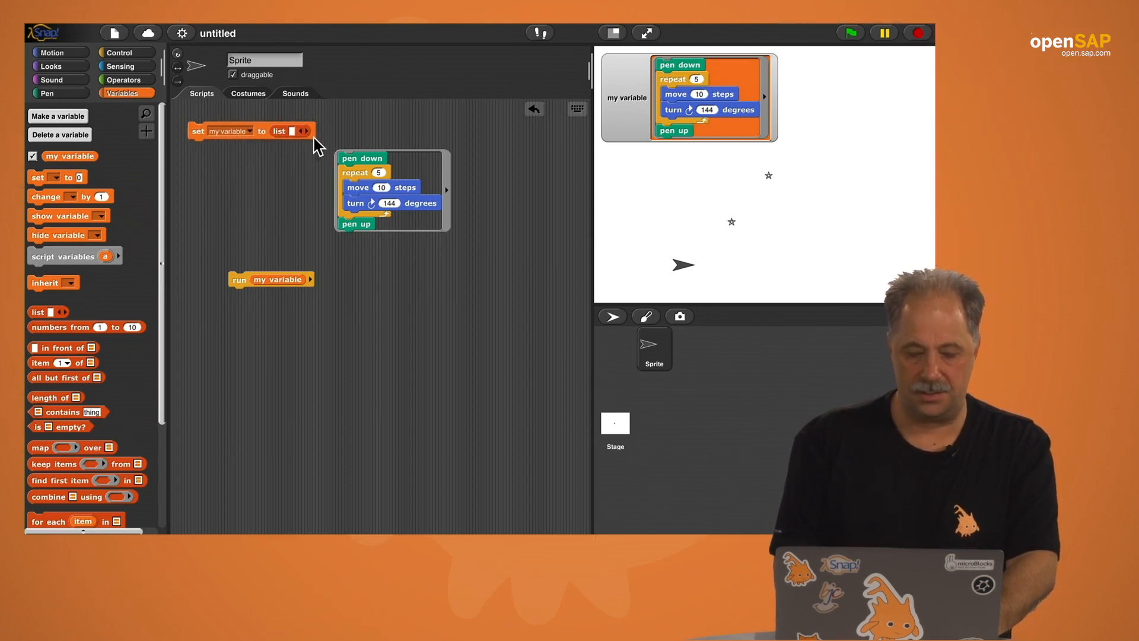
left_click(299, 131)
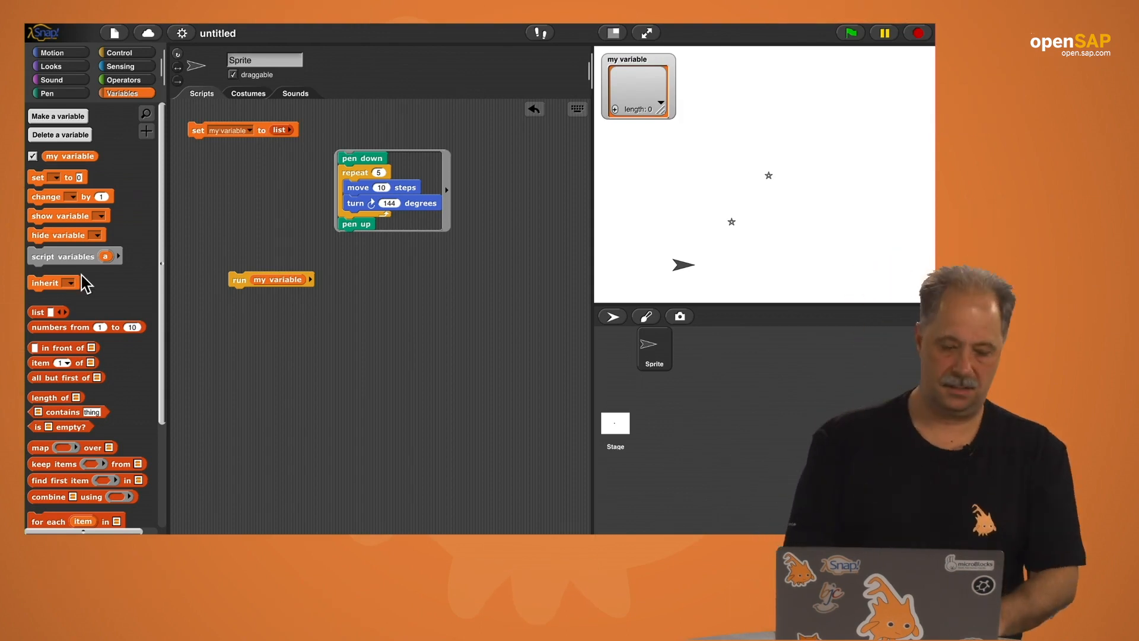
scroll("down", 3)
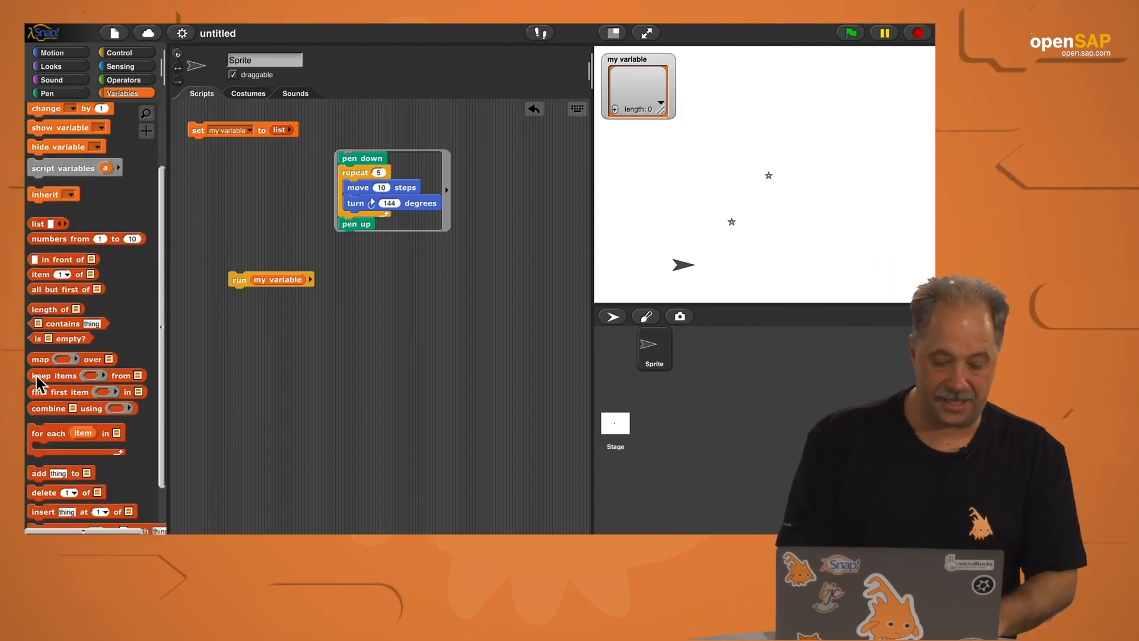
scroll("down", 3)
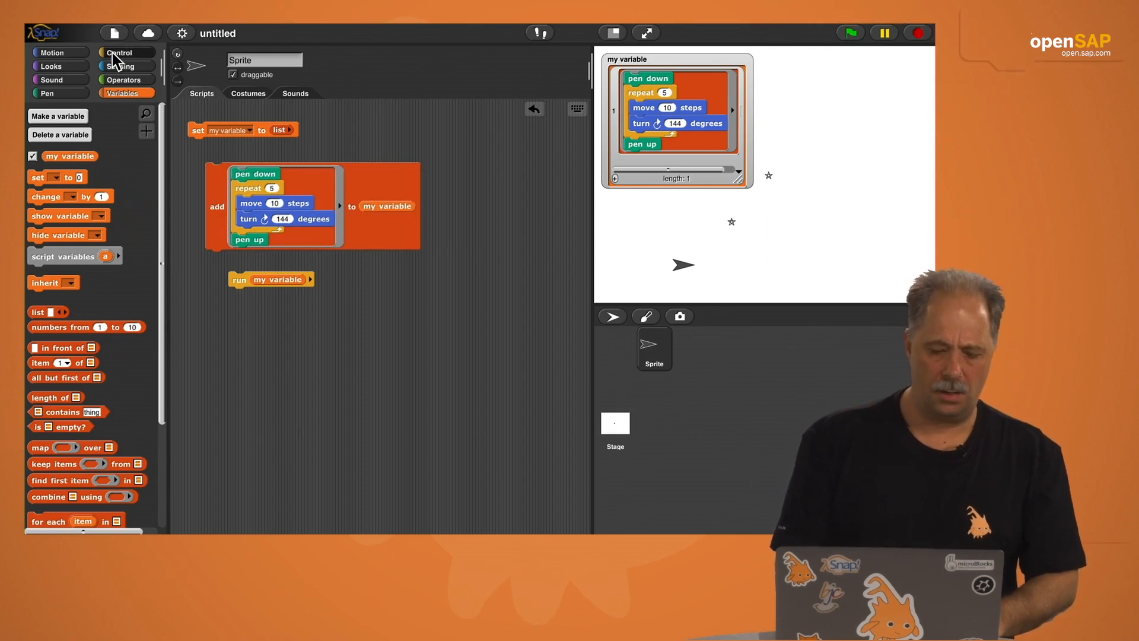
mouse_move(258, 179)
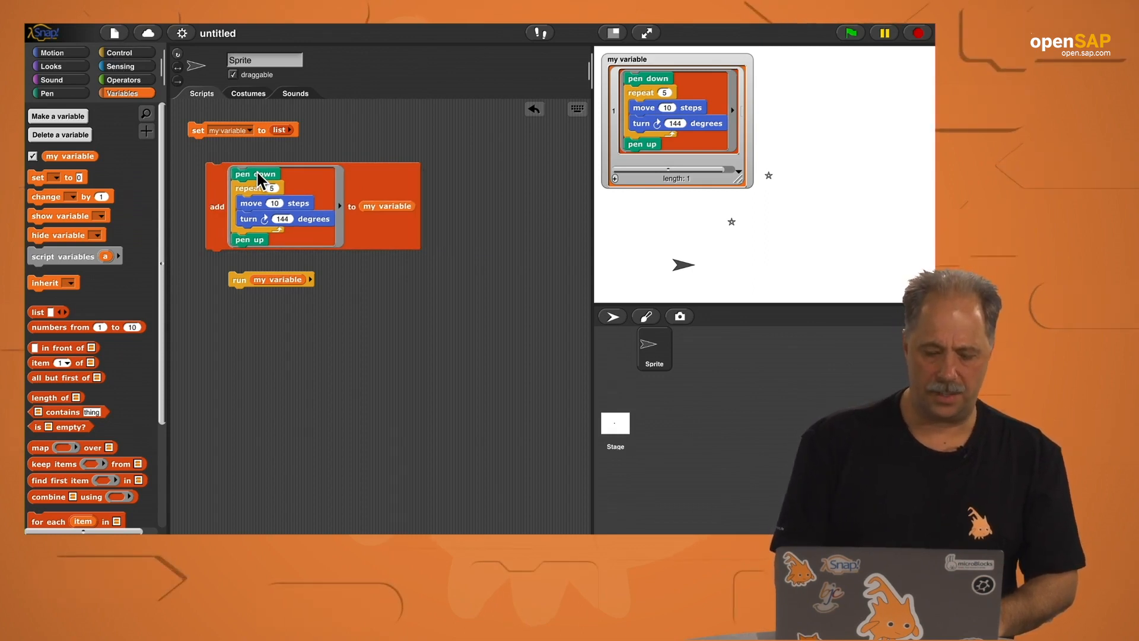
- Duplicate the ringed star script as the base for the for-loop spiral script
right_click(256, 173)
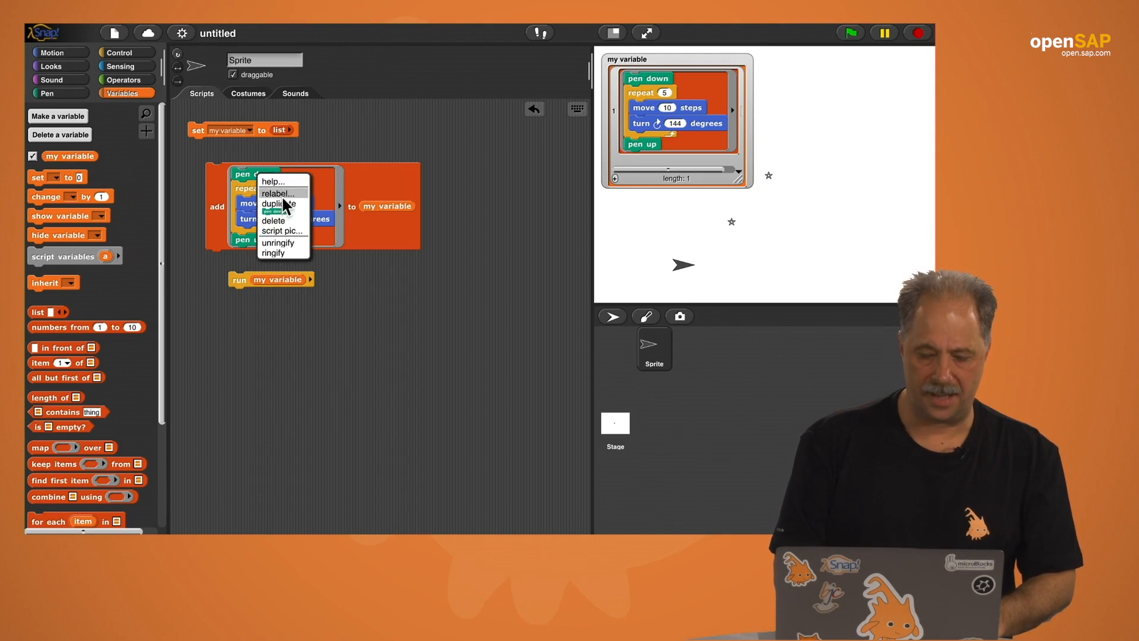
left_click(280, 203)
type("8")
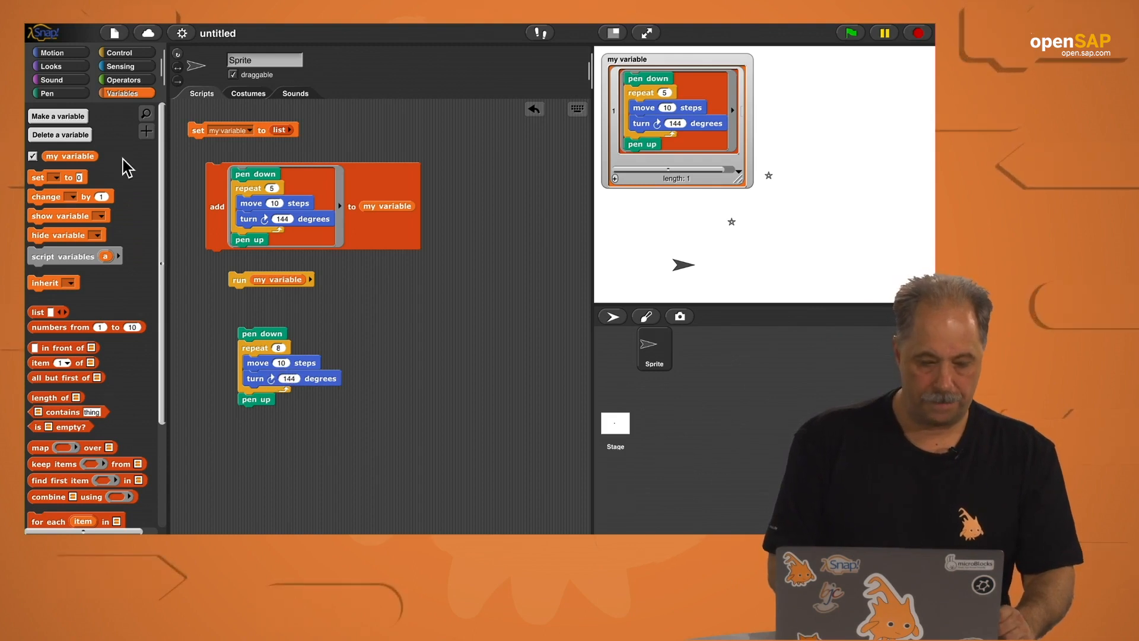
left_click(118, 51)
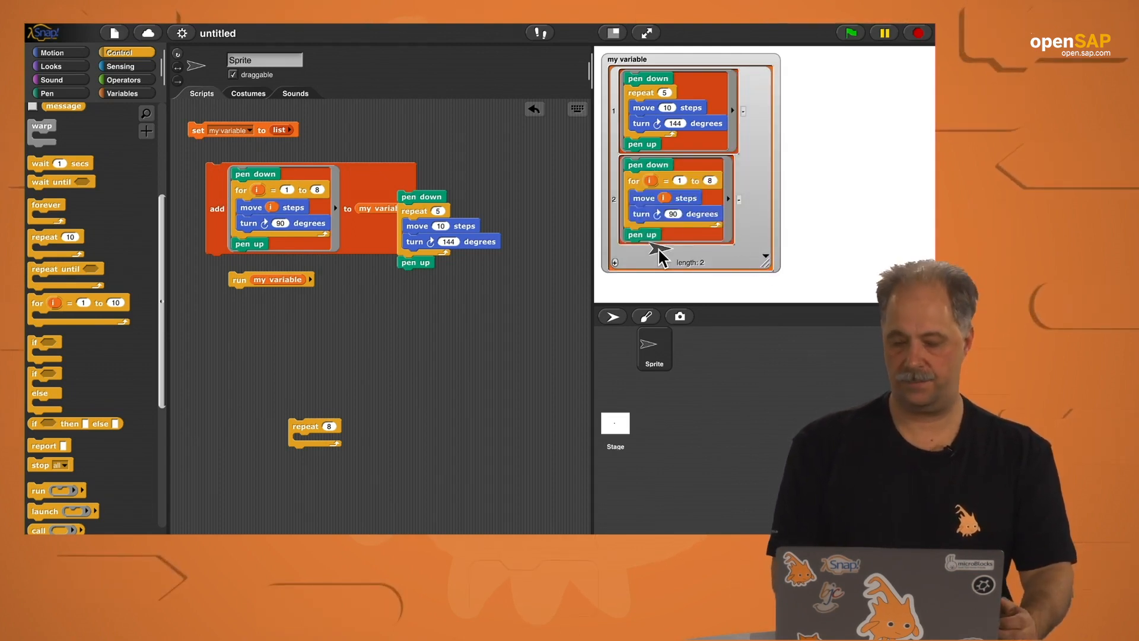
- Put a turn block into the add block's ring to add turn scripts to my variable
left_click_drag(422, 195, 391, 305)
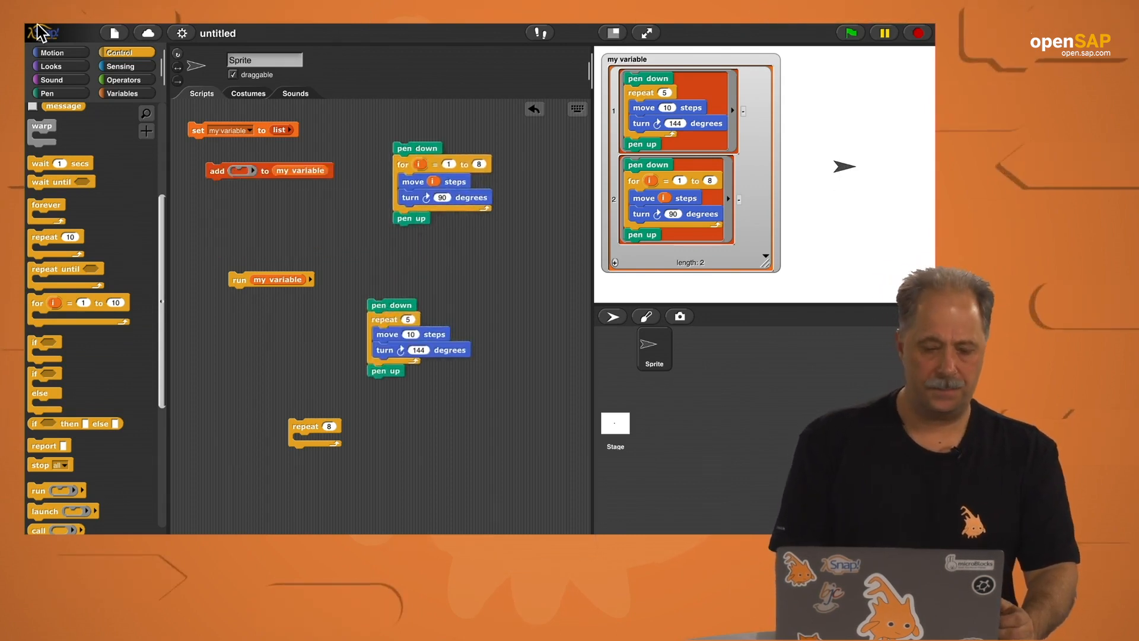
left_click(52, 51)
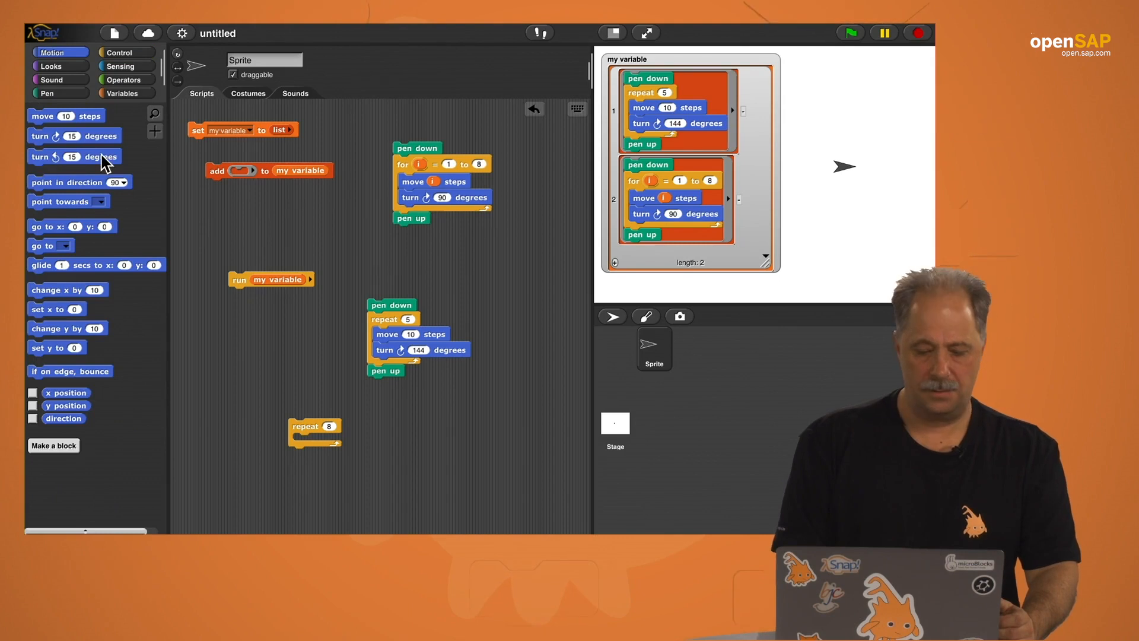
left_click_drag(75, 156, 254, 175)
type("45")
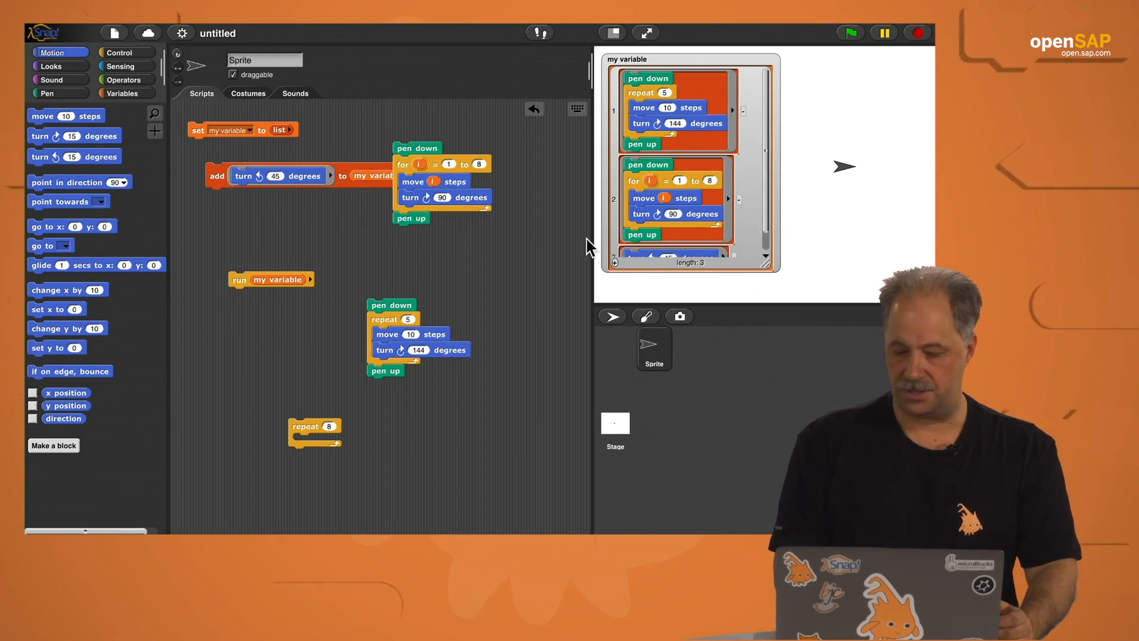
mouse_move(259, 184)
type("0")
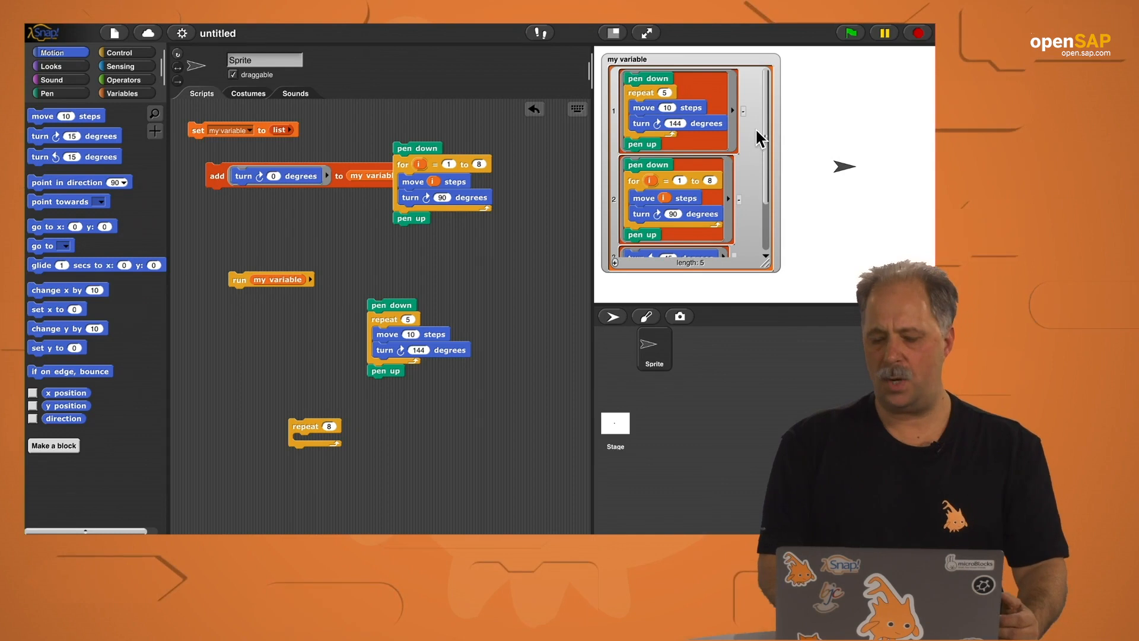
scroll("down", 3)
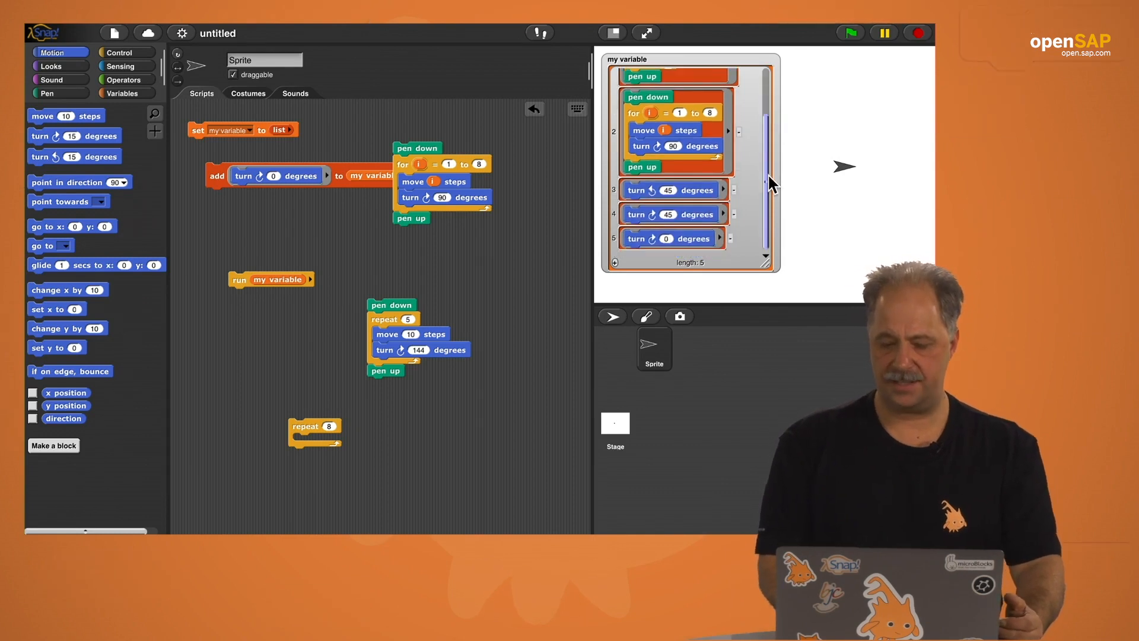
scroll("up", 3)
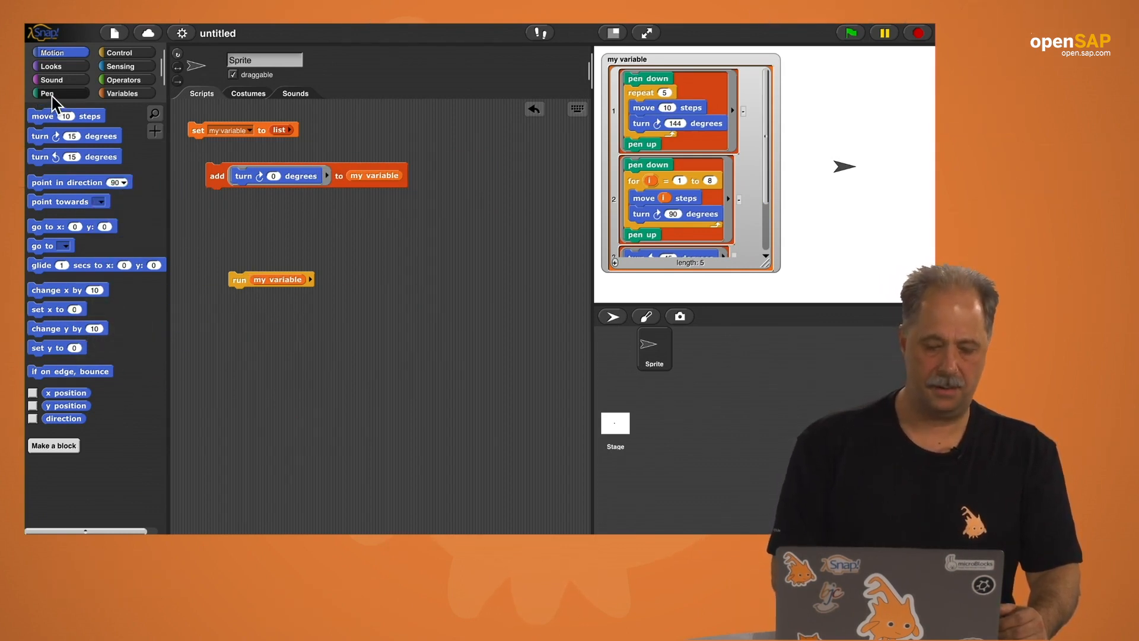
left_click(46, 93)
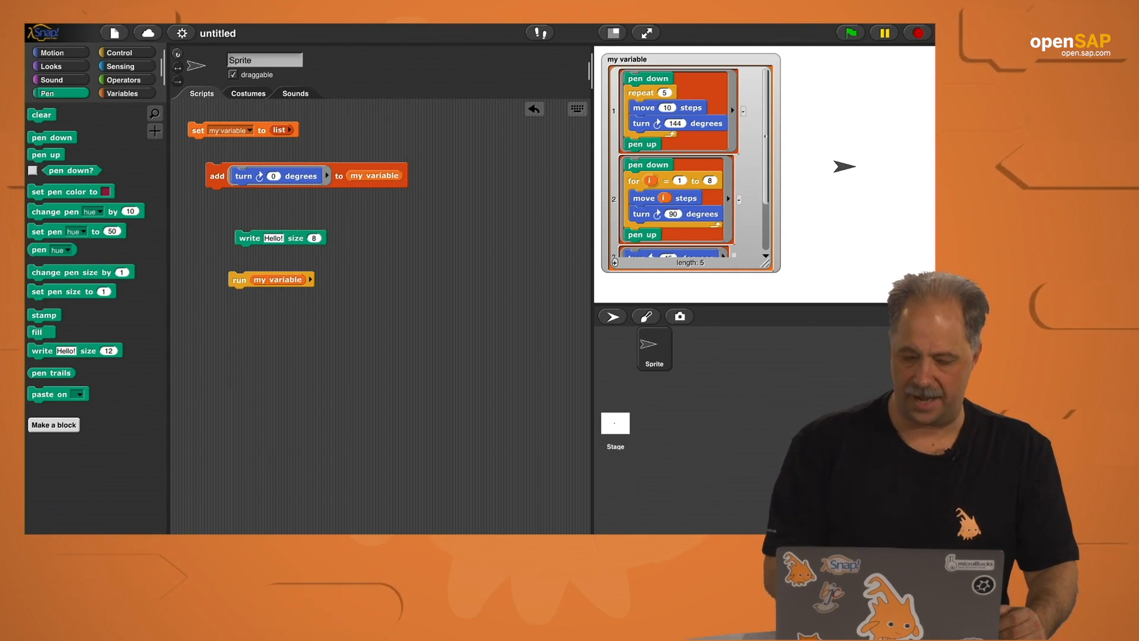
mouse_move(254, 247)
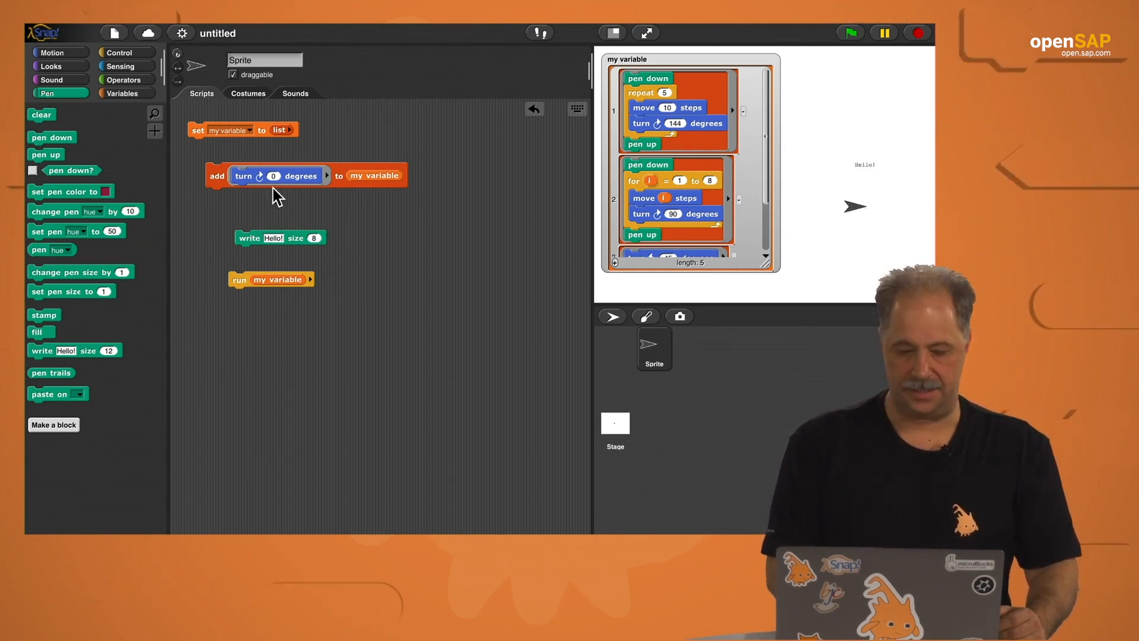
mouse_move(69, 153)
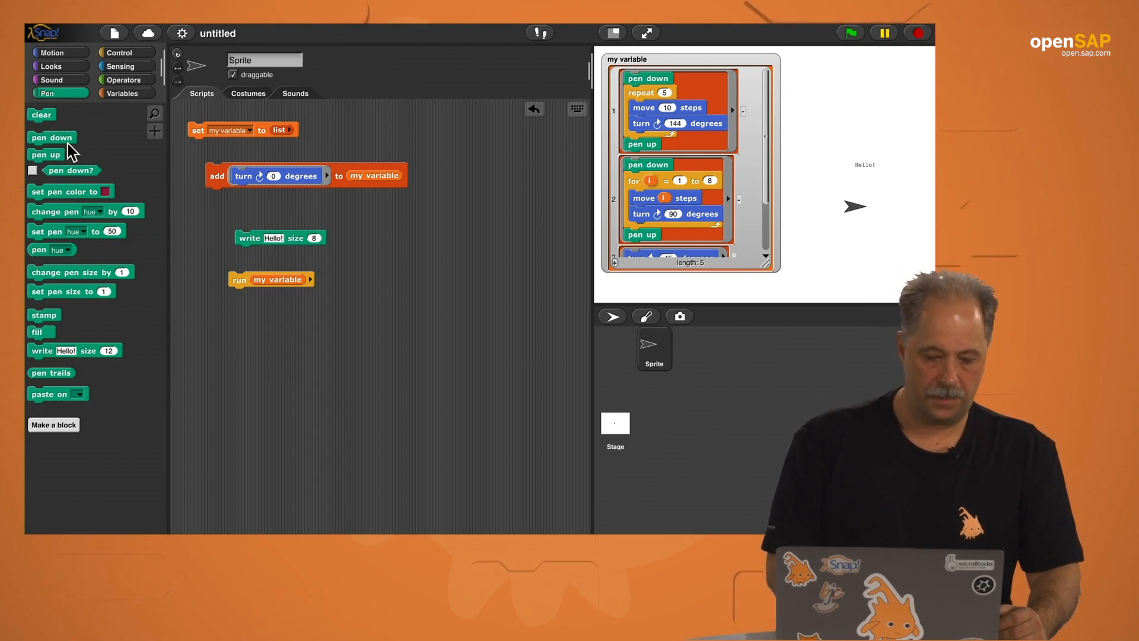
- Wrap write Hello! size 8 with pen up and pen down and place it in the add ring
left_click_drag(46, 155, 233, 211)
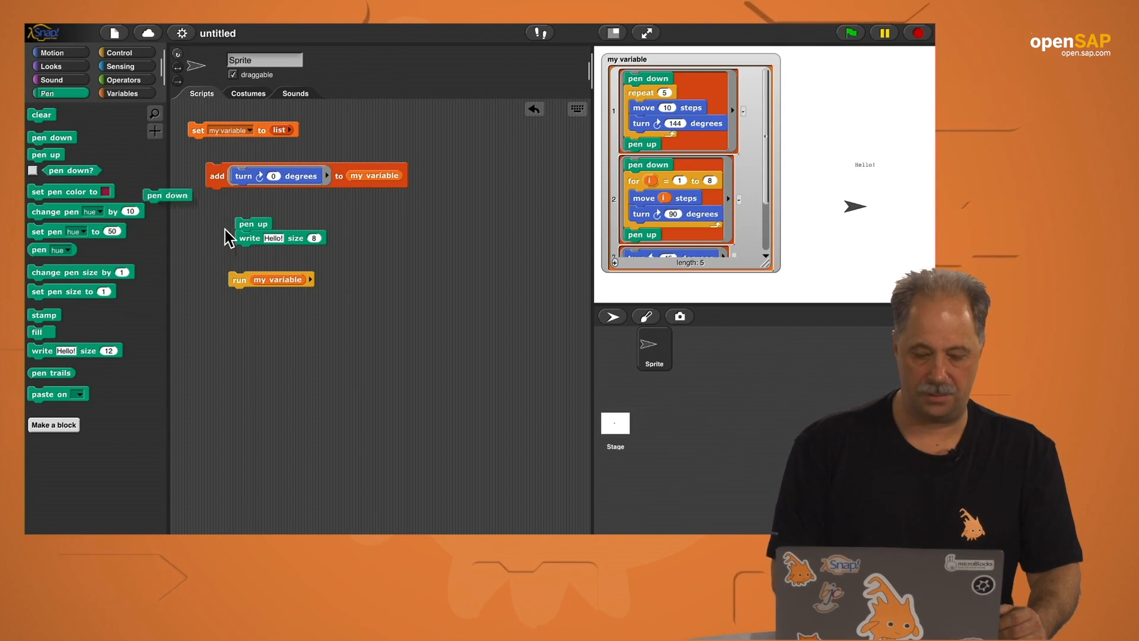
left_click_drag(168, 195, 260, 251)
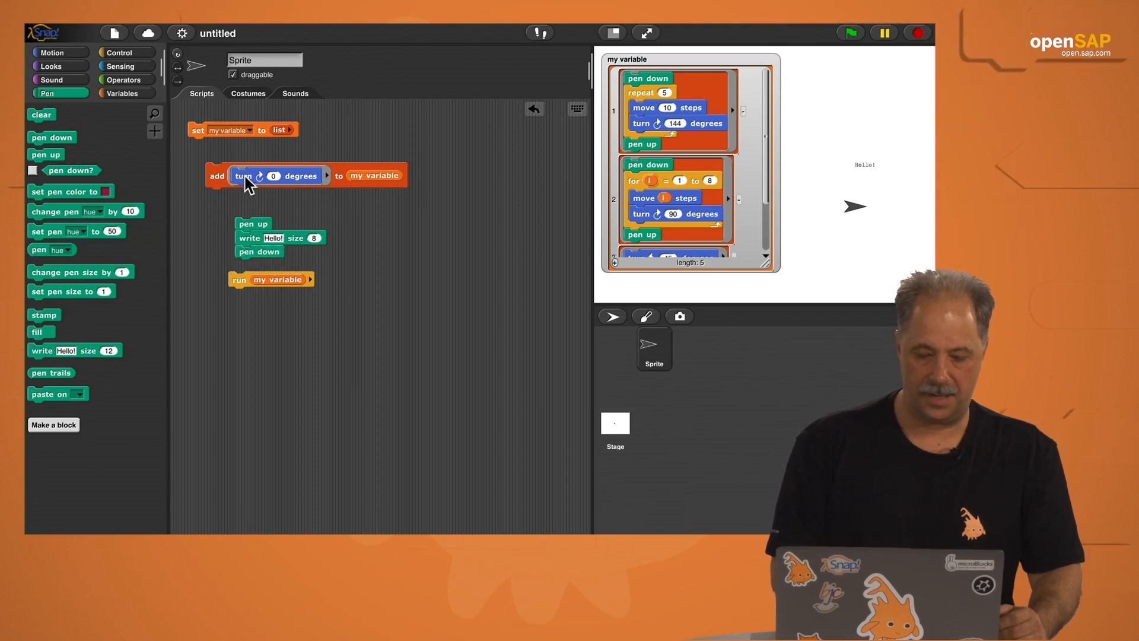
left_click_drag(246, 175, 404, 201)
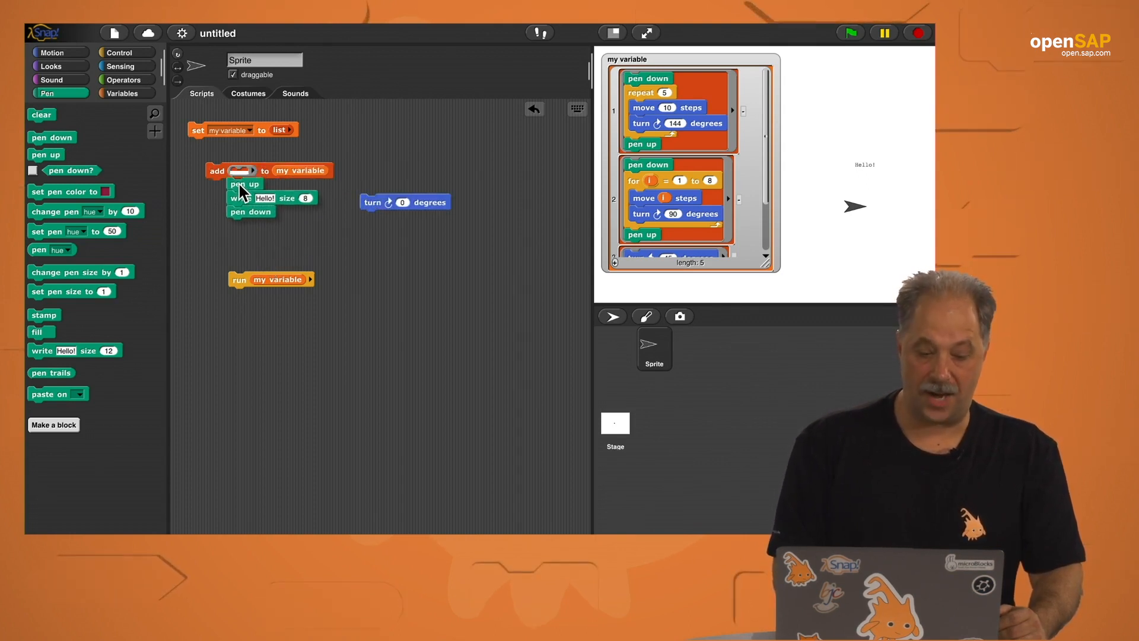
left_click_drag(247, 192, 247, 171)
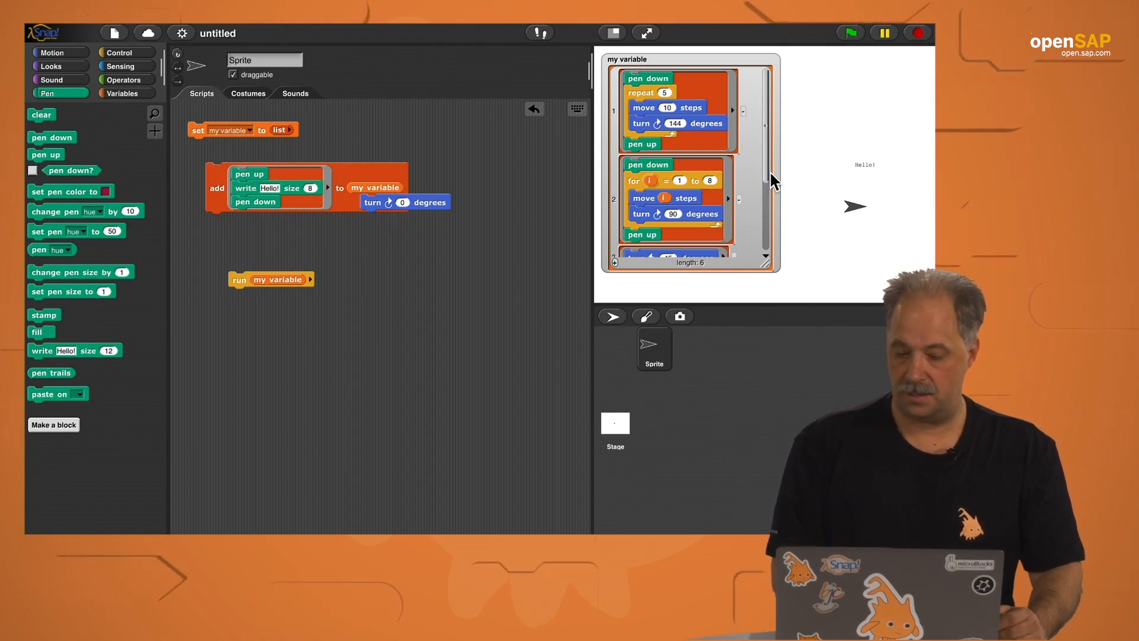
scroll("down", 3)
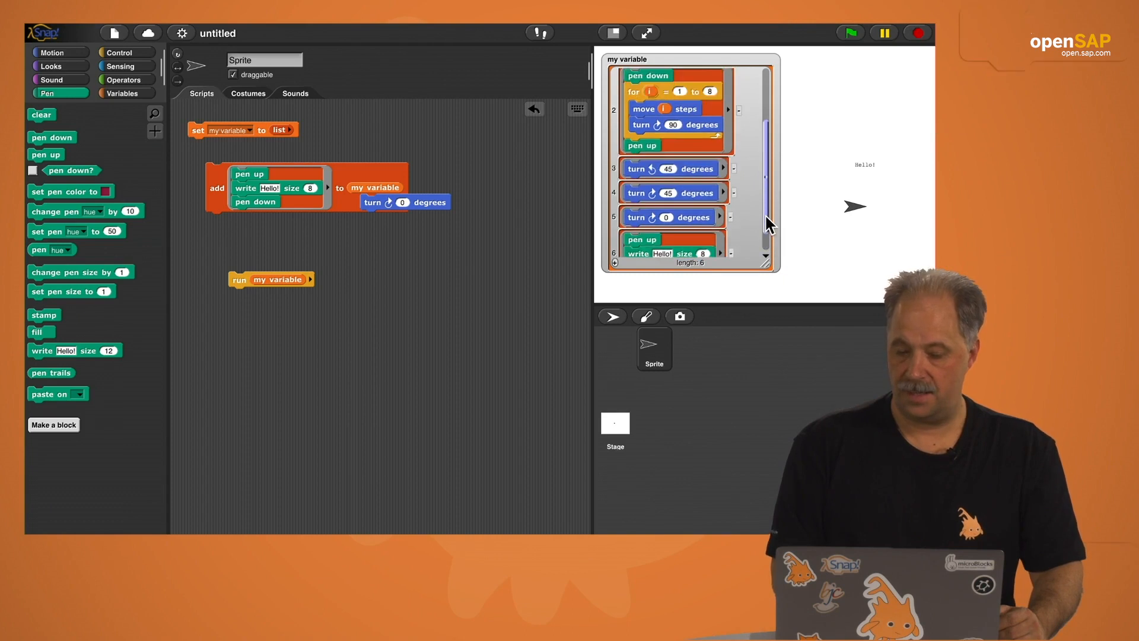
scroll("up", 3)
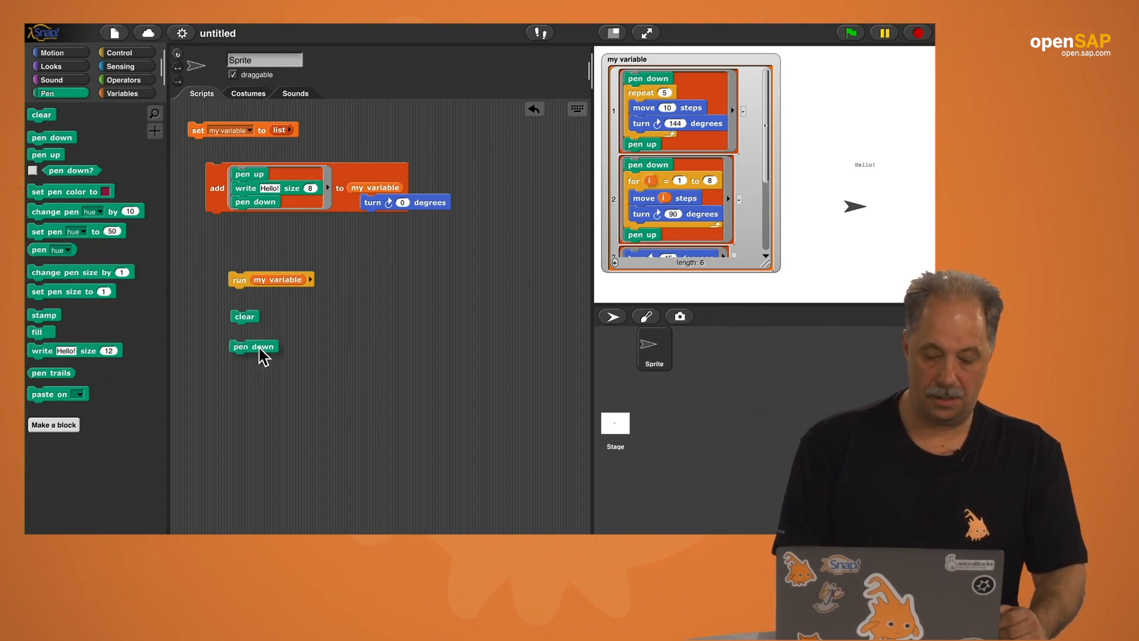
- Assemble clear, pen down, move 20 steps, run a random item of my variable, if on edge bounce
left_click(51, 51)
type("20")
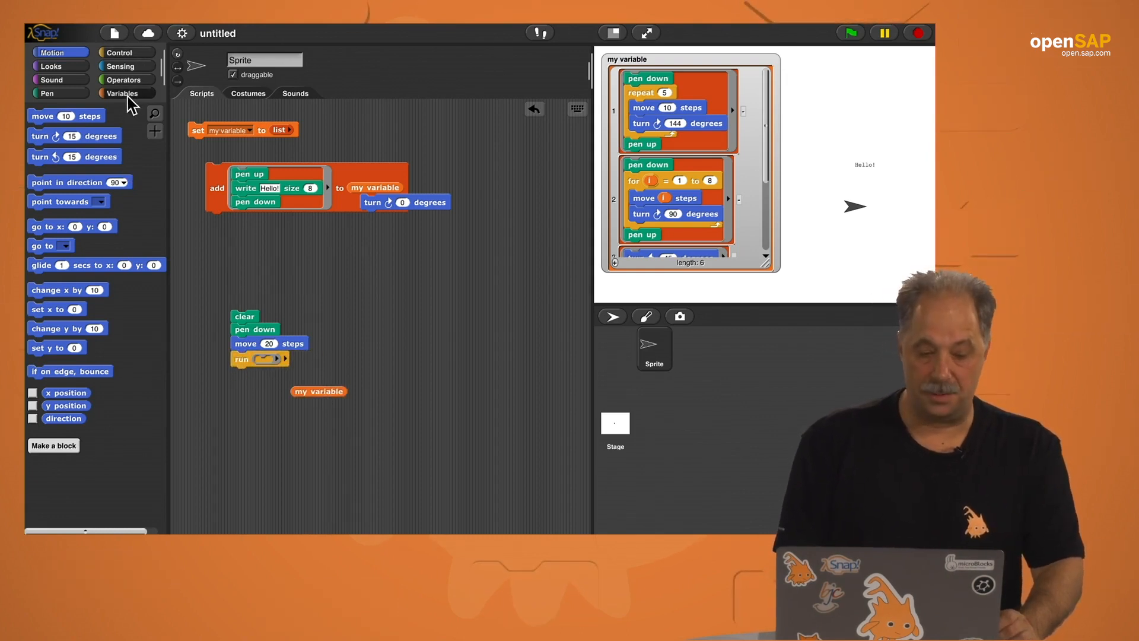
left_click(122, 92)
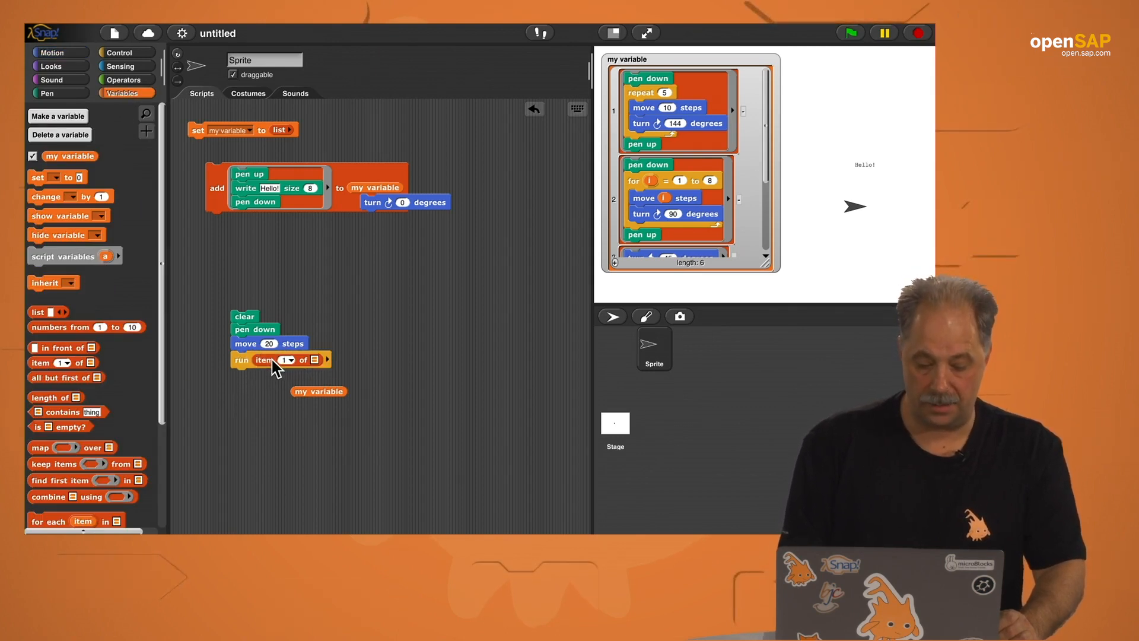
left_click(290, 359)
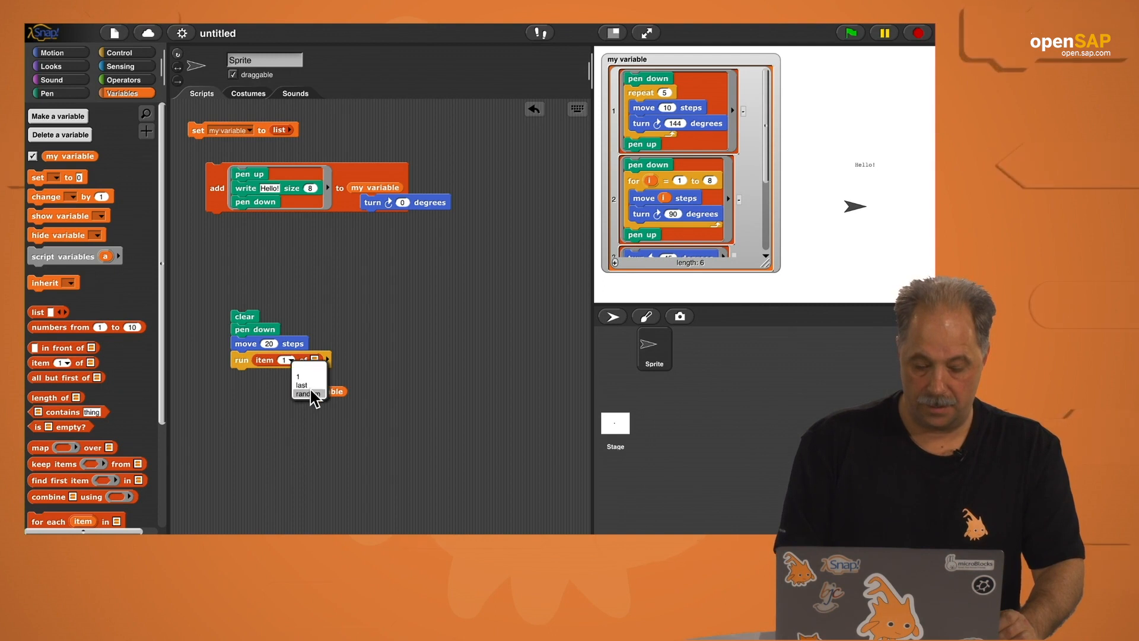
left_click(304, 394)
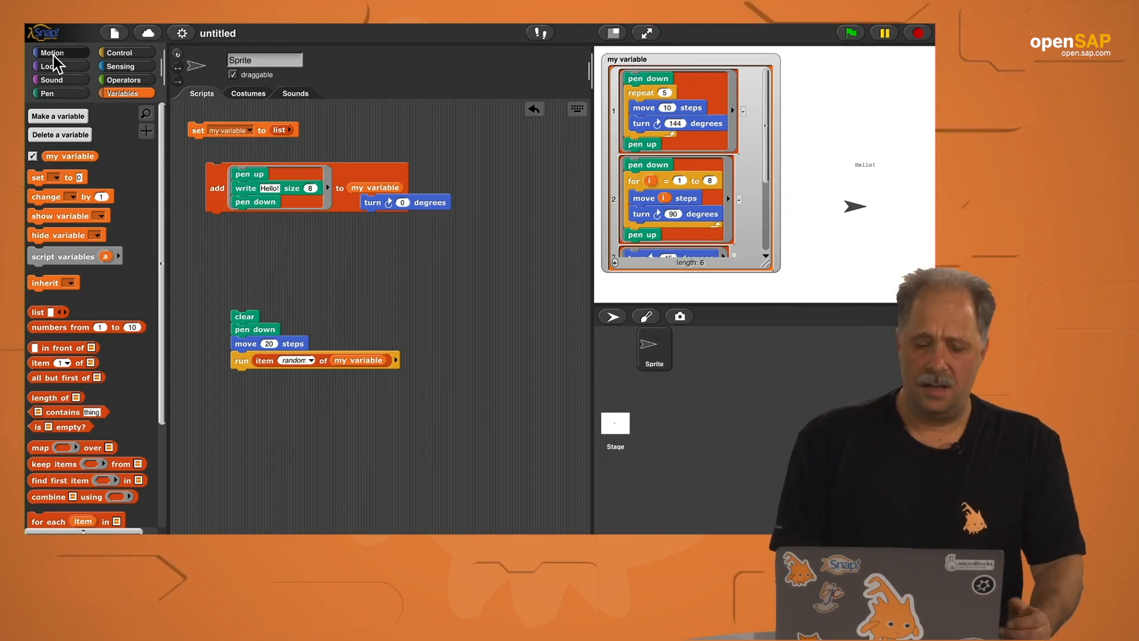
left_click(50, 52)
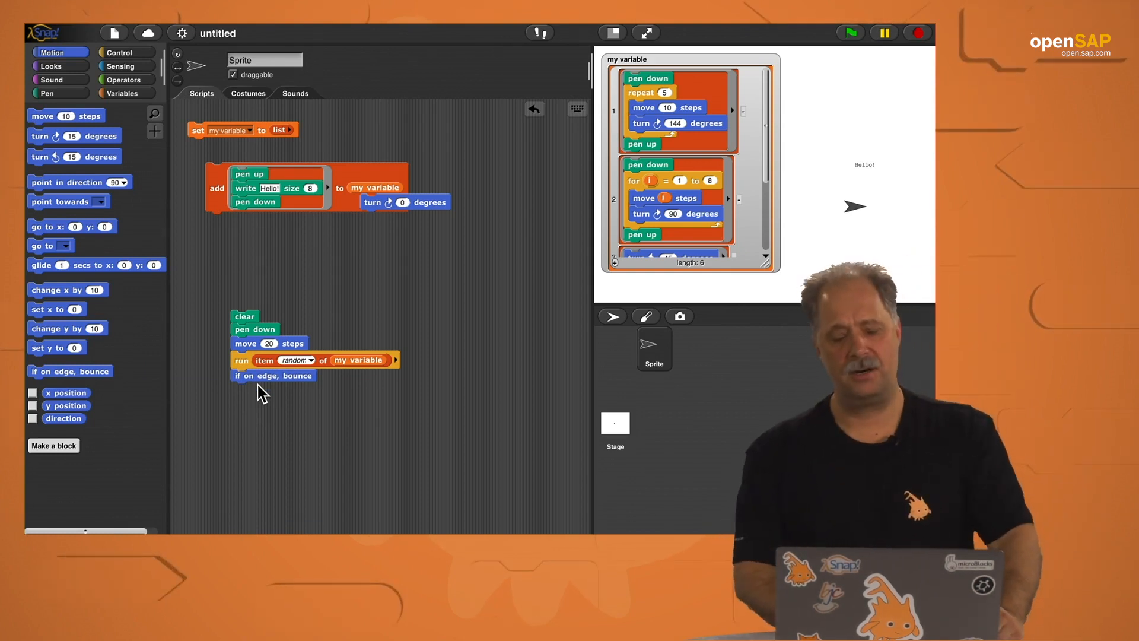
left_click_drag(404, 201, 429, 251)
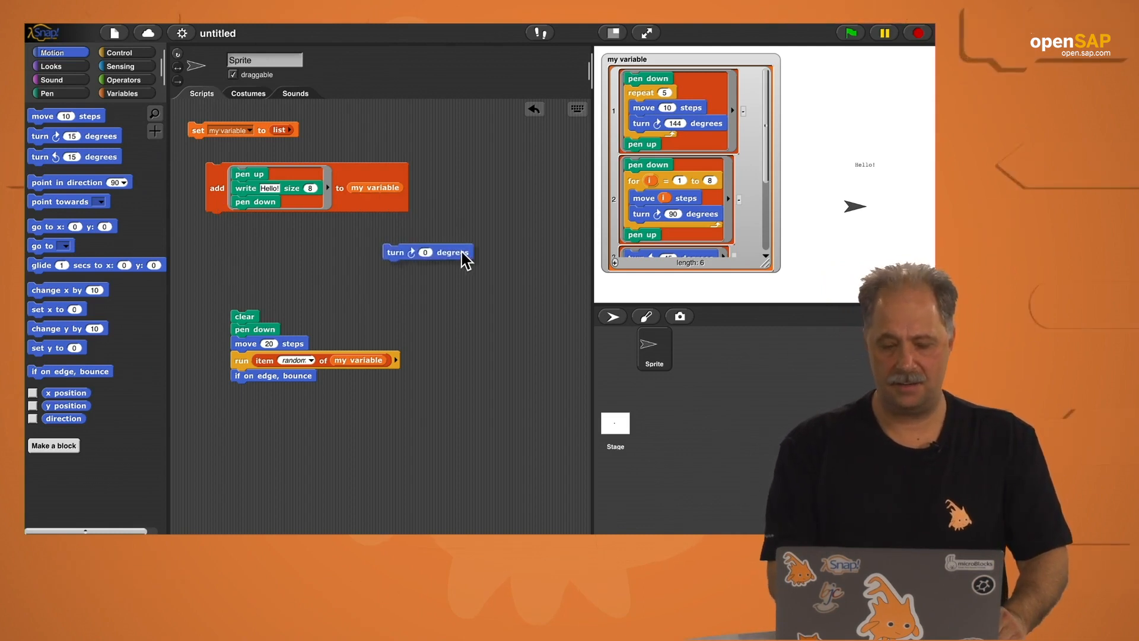
- Hide the my variable watcher from the stage
left_click(122, 93)
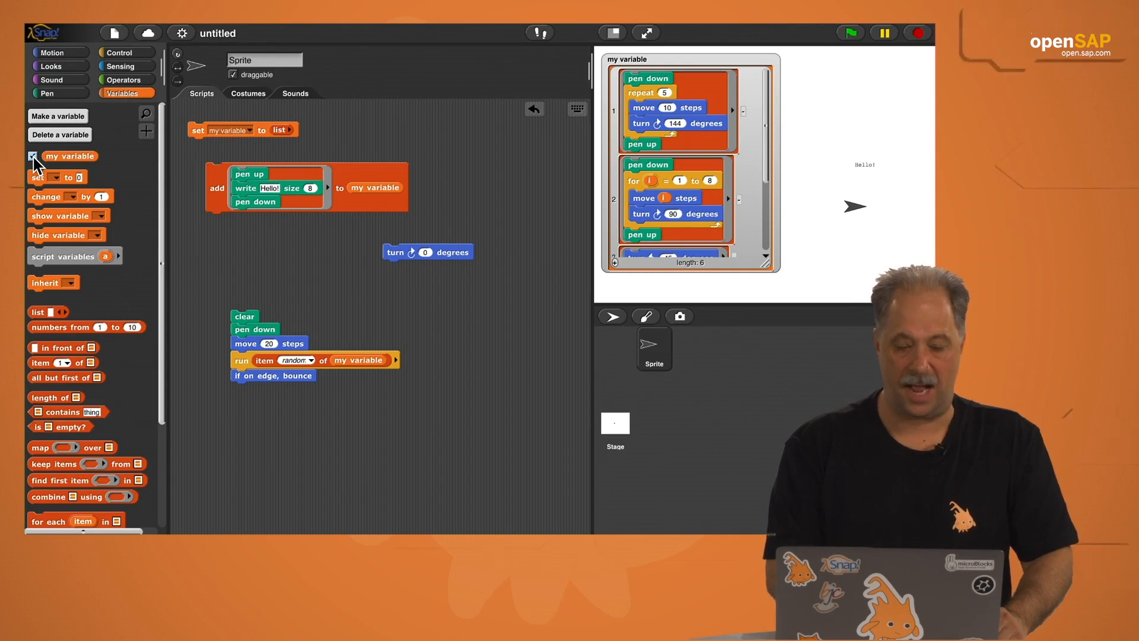
left_click(33, 155)
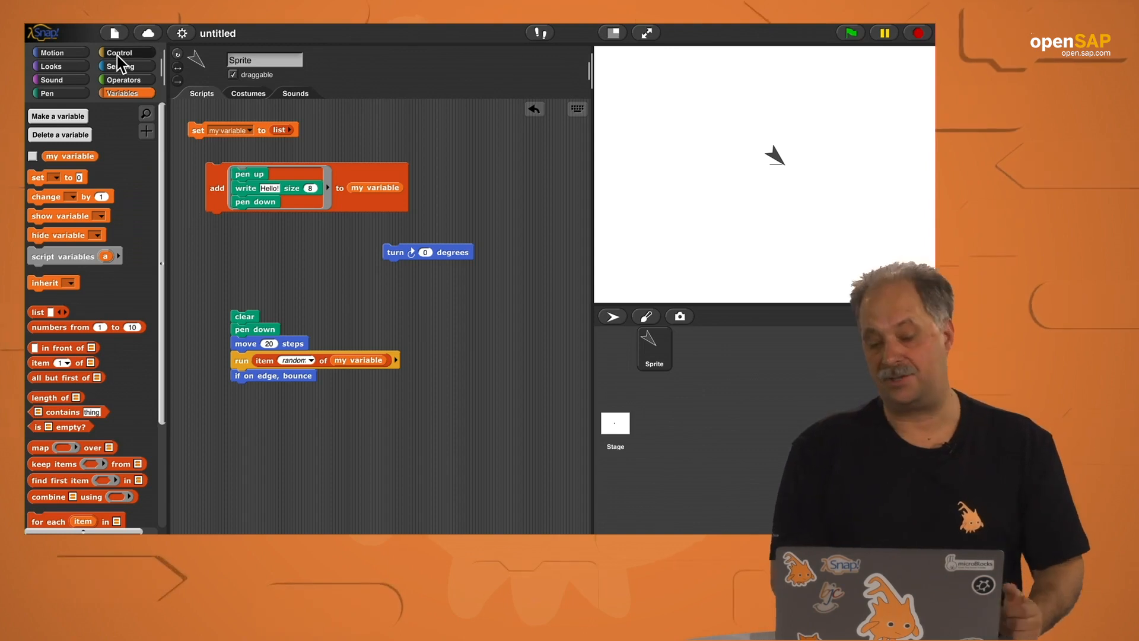
left_click(119, 51)
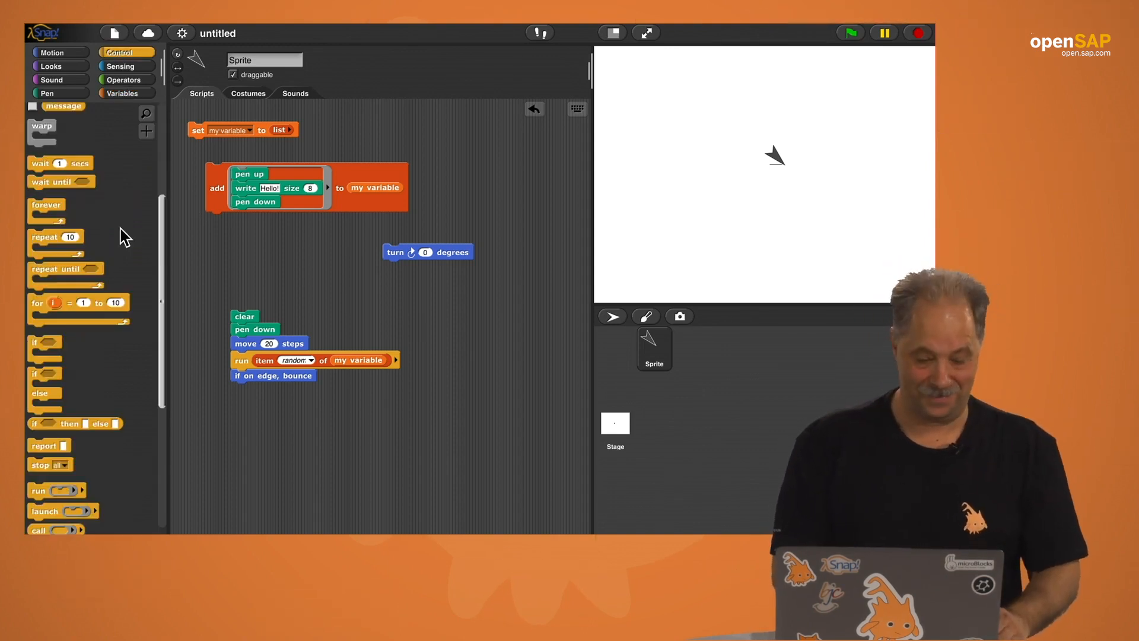